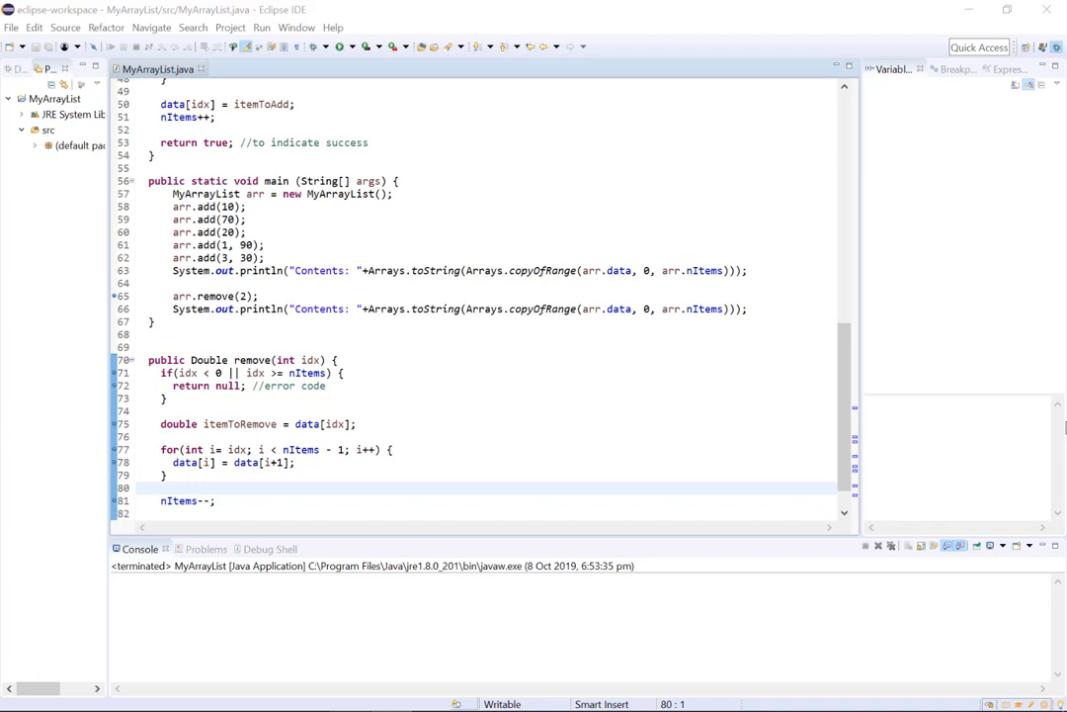
pyautogui.moveTo(822, 463)
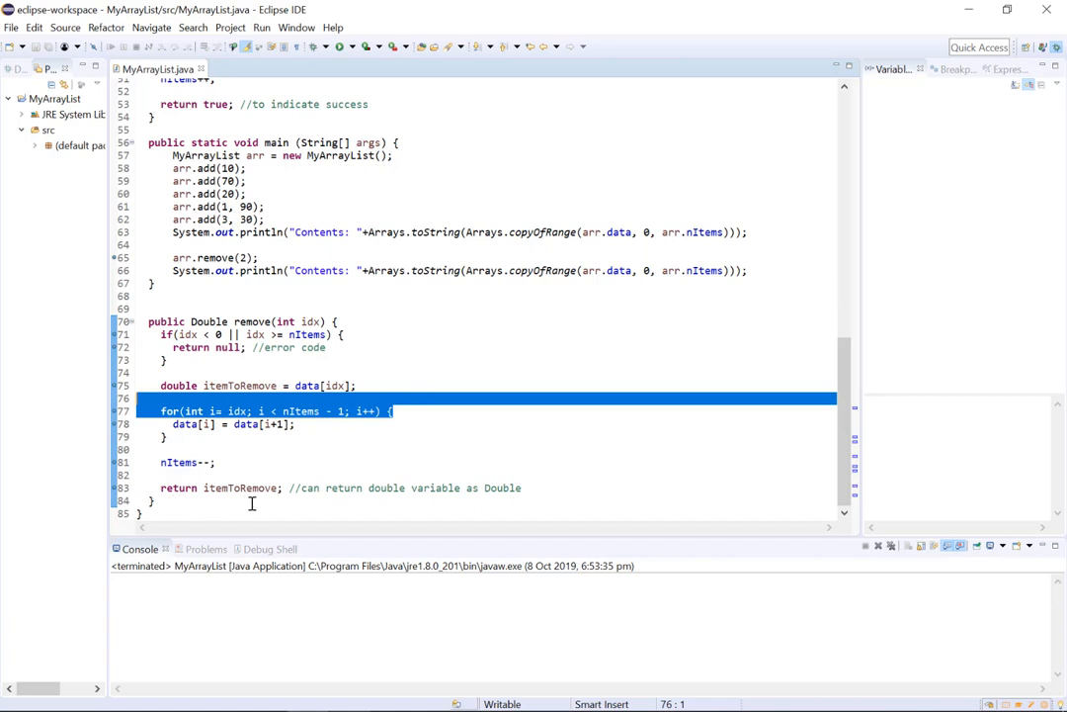
# - Review remove's Double return type and its return null error code for out-of-range indexes
pyautogui.click(427, 475)
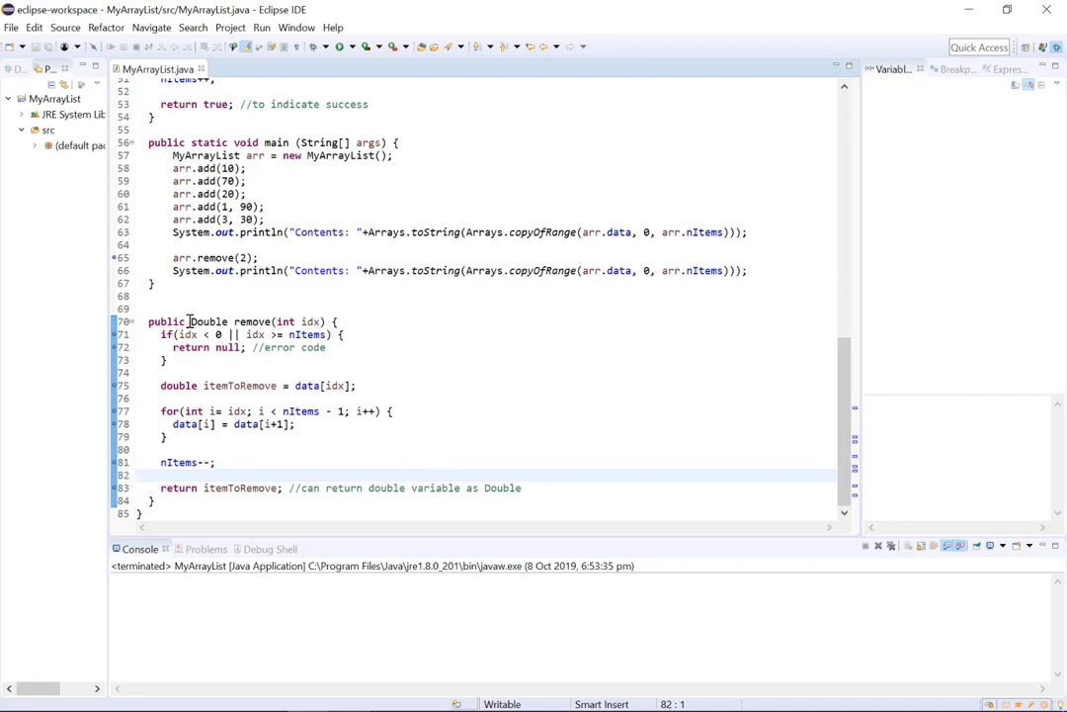
pyautogui.doubleClick(210, 321)
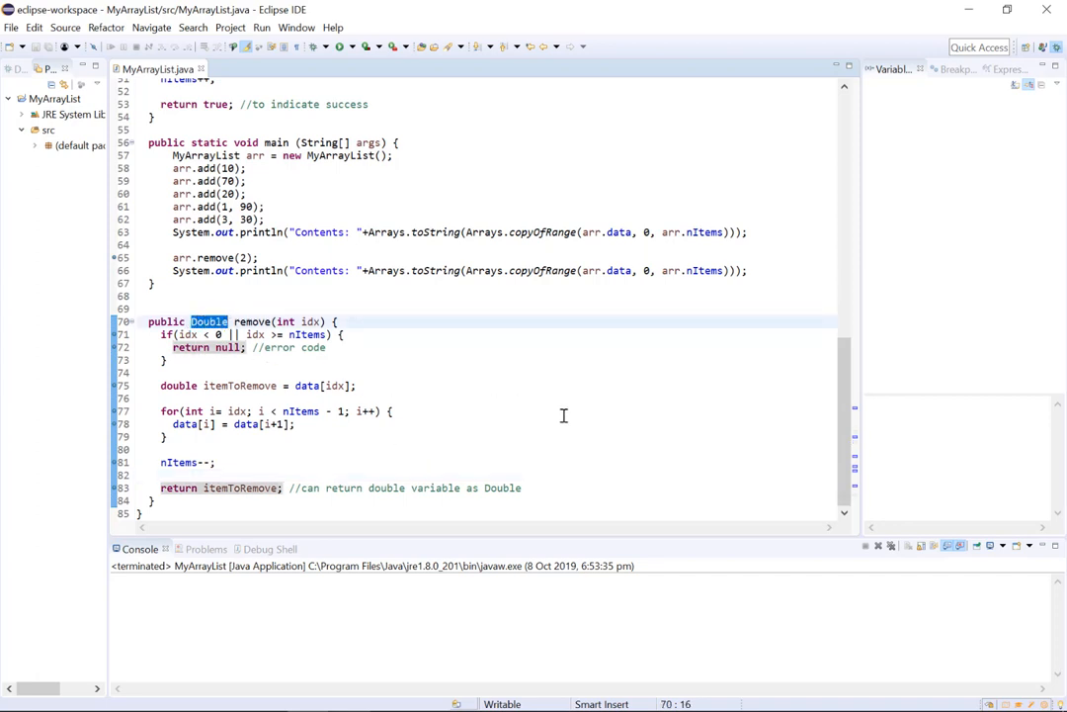
pyautogui.moveTo(431, 443)
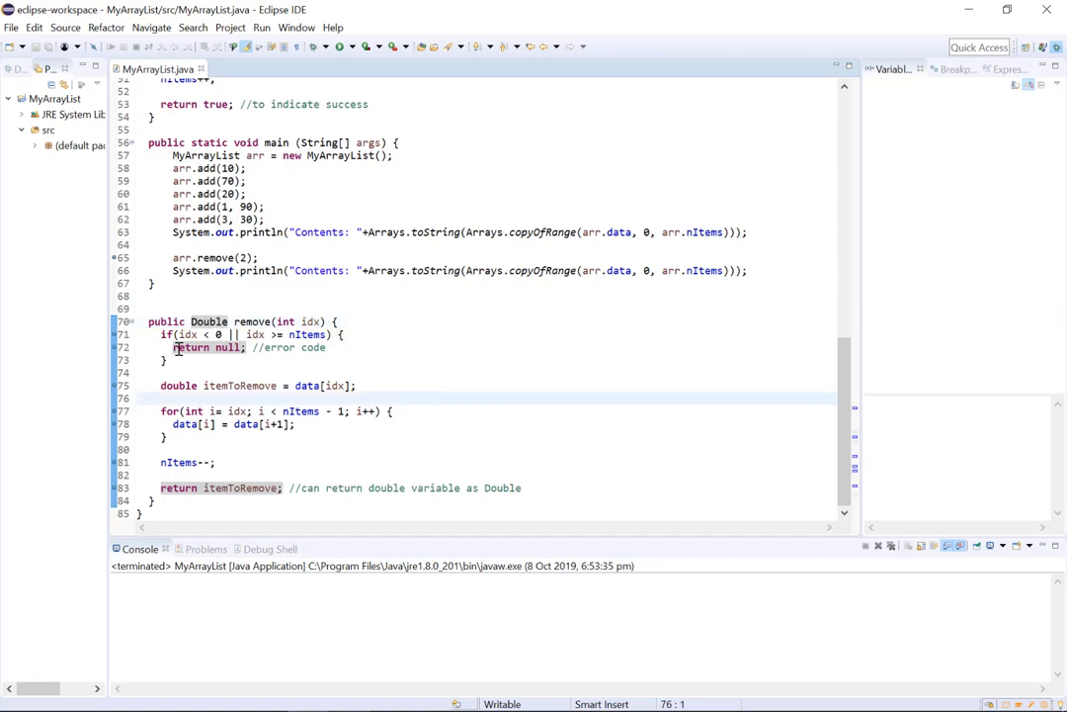
pyautogui.doubleClick(190, 348)
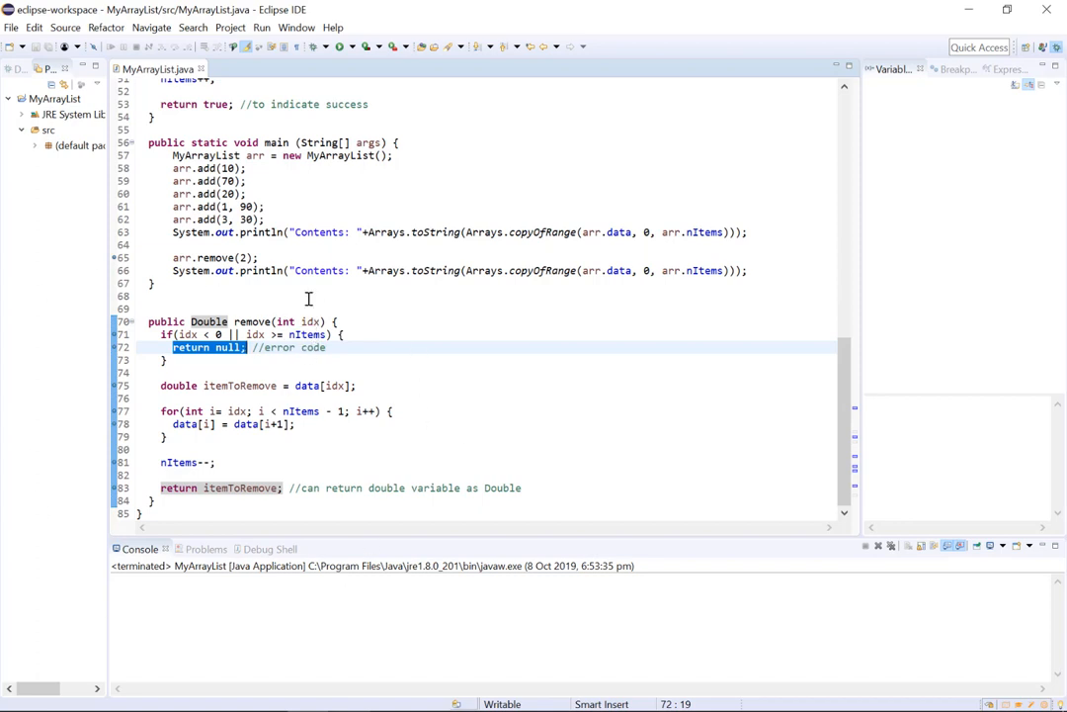
pyautogui.click(490, 423)
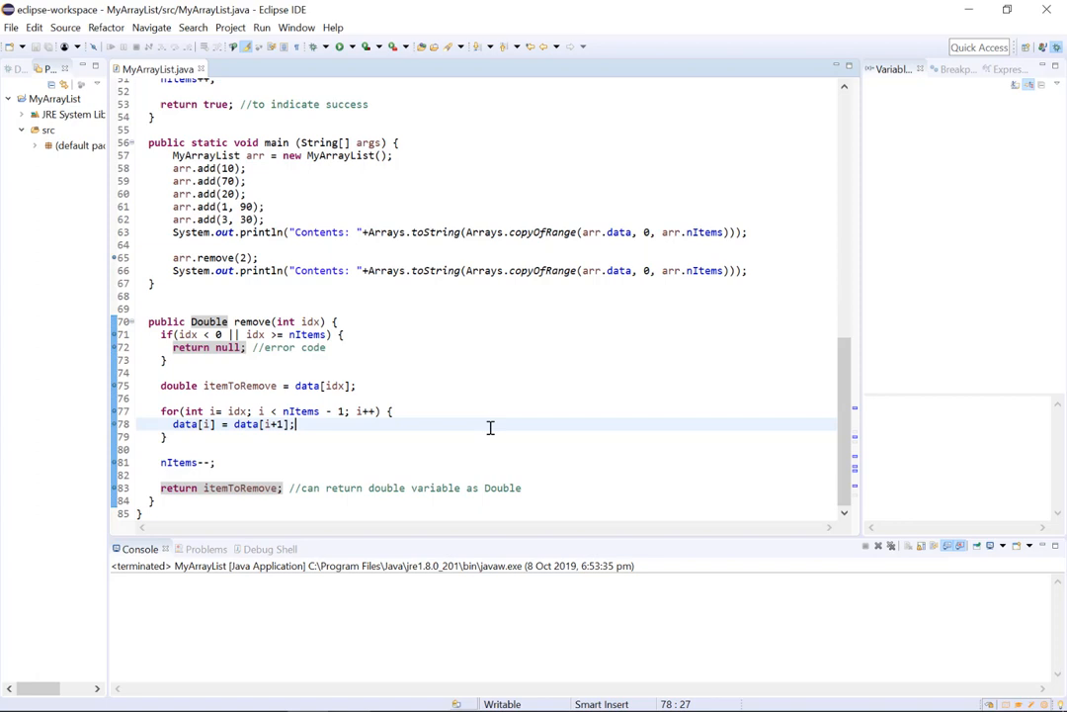
pyautogui.moveTo(447, 351)
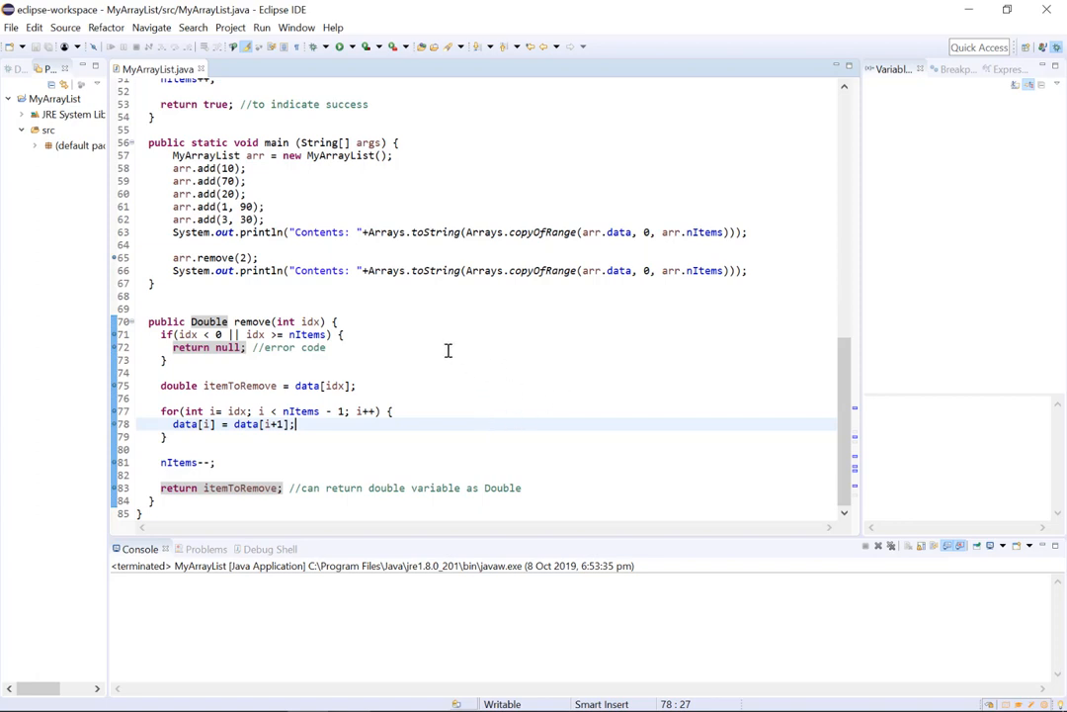
pyautogui.moveTo(256, 332)
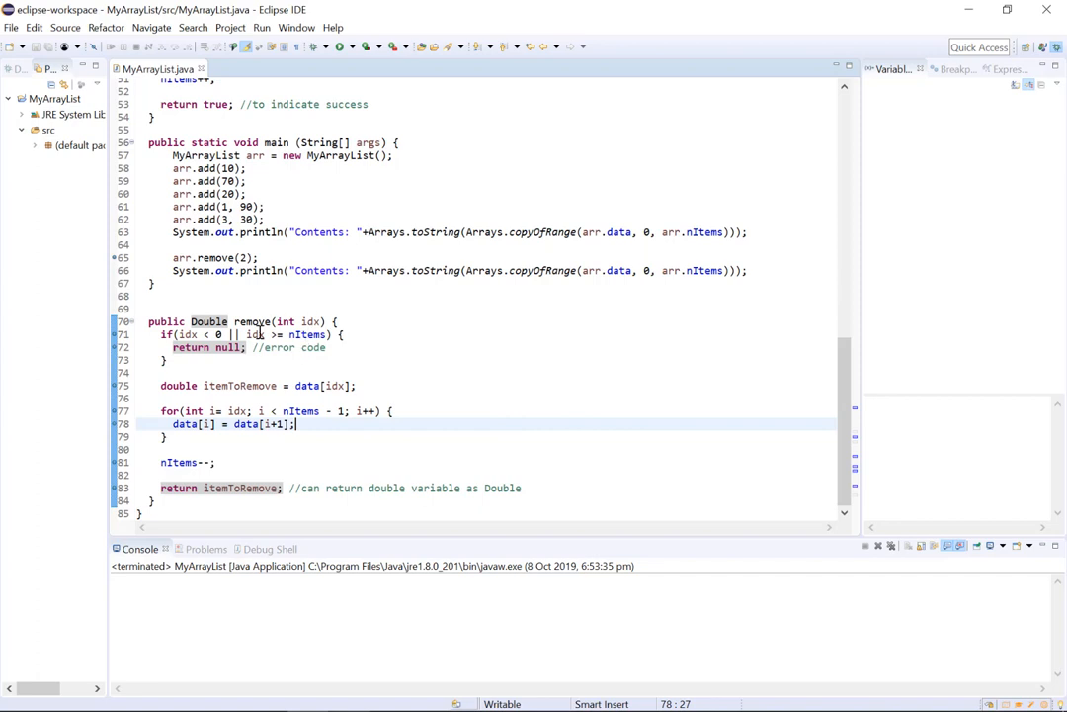
pyautogui.moveTo(526, 363)
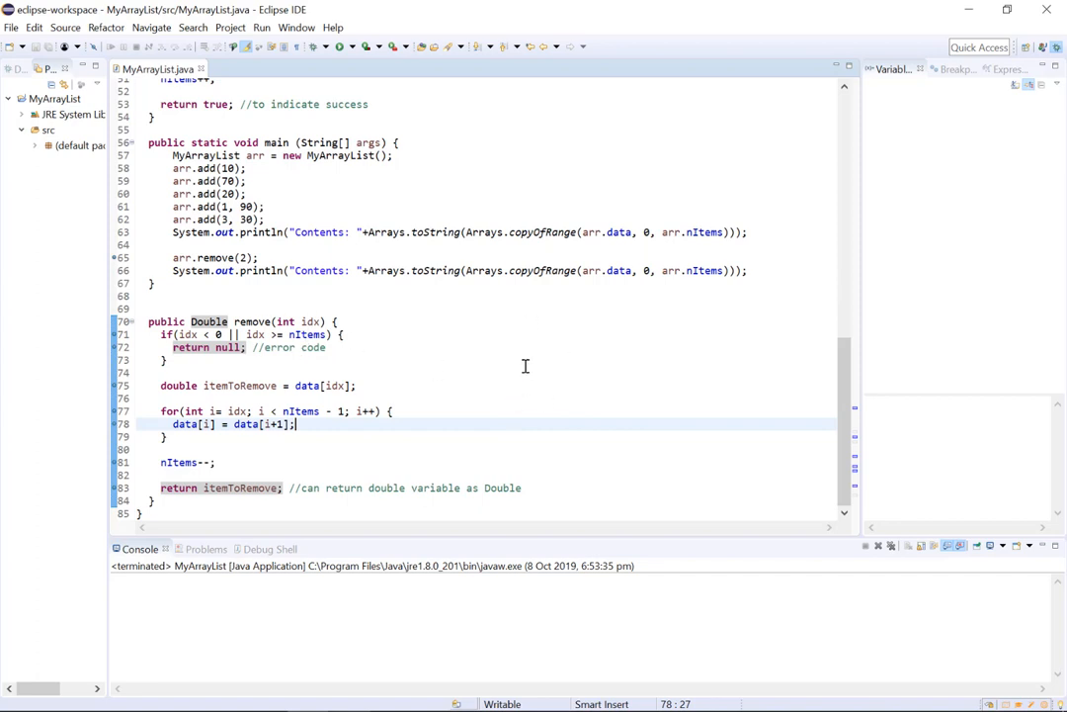
pyautogui.moveTo(478, 336)
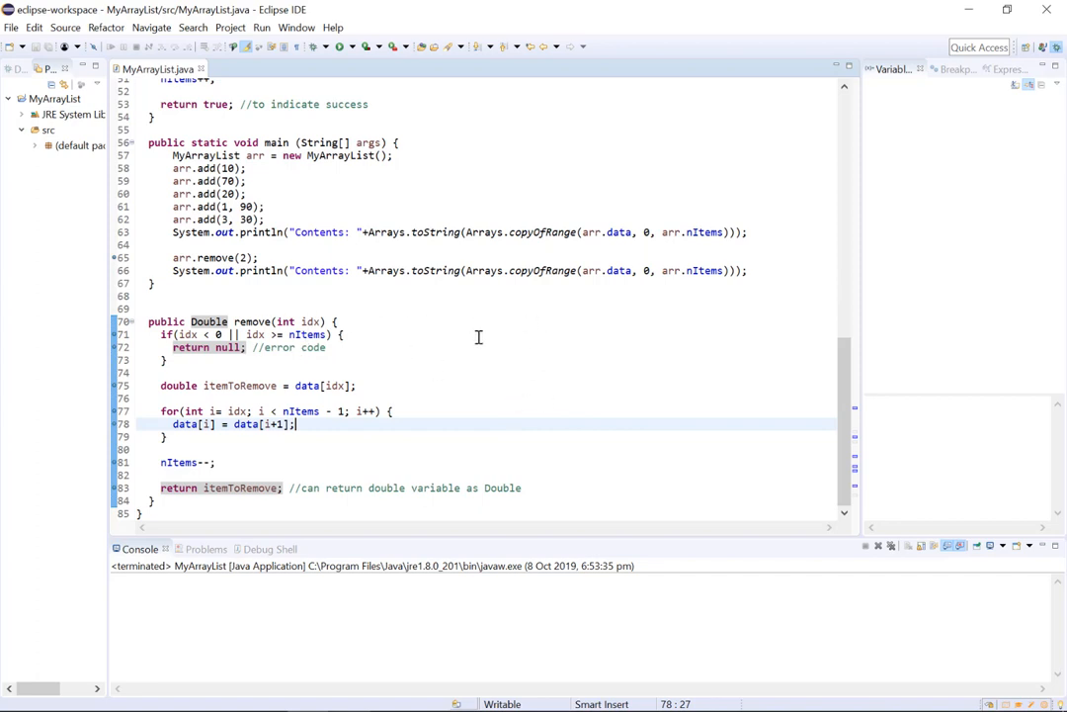
pyautogui.moveTo(460, 336)
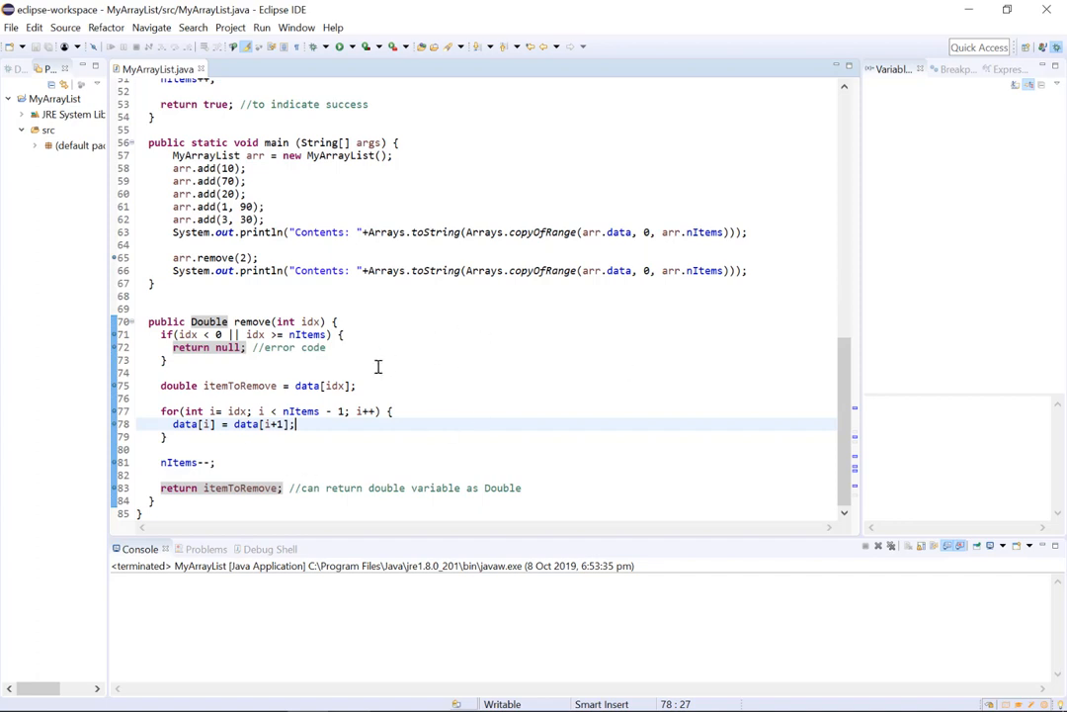
pyautogui.moveTo(399, 352)
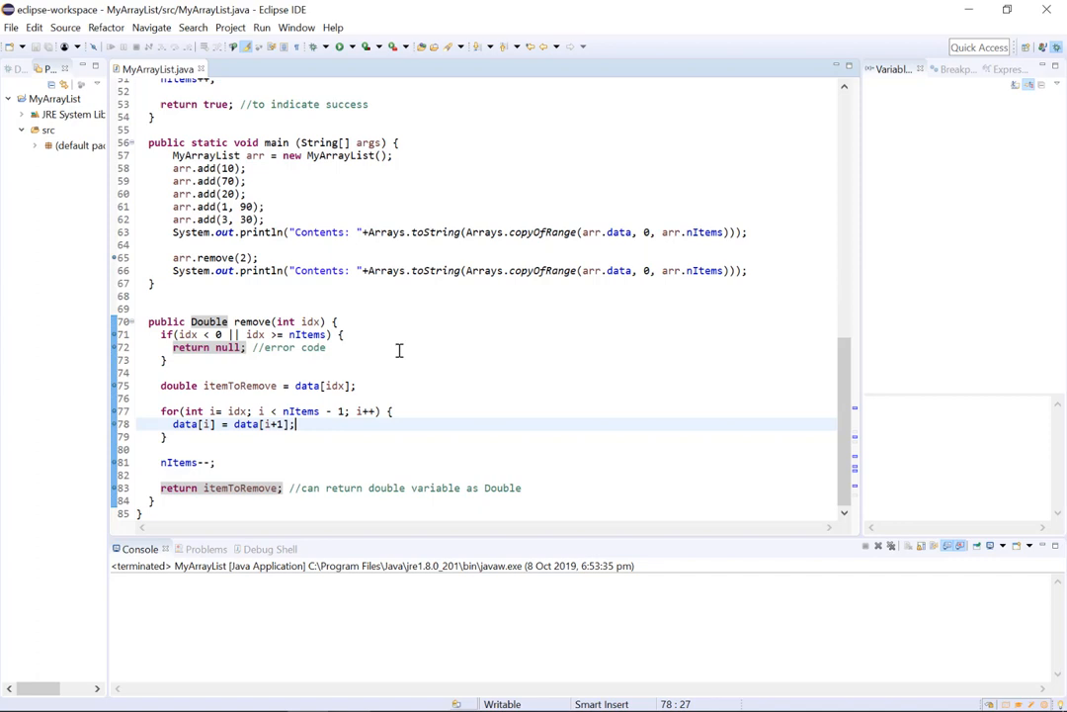
pyautogui.moveTo(431, 336)
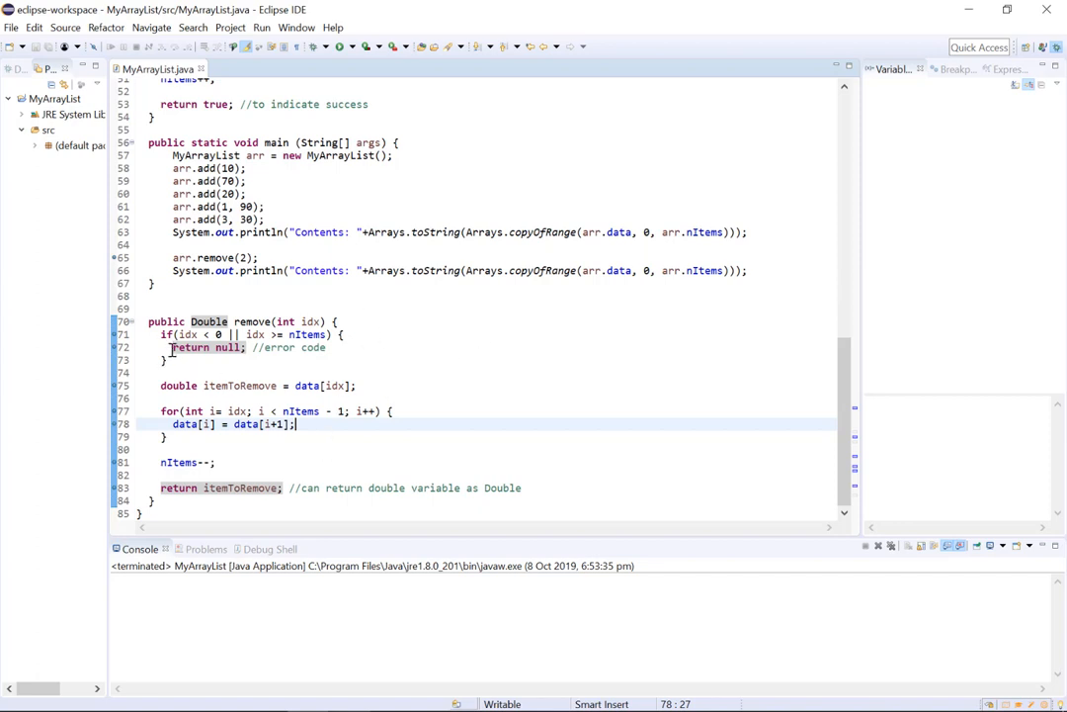
# - Review the return null statement and the element-shifting loop in remove(int idx)
pyautogui.doubleClick(206, 348)
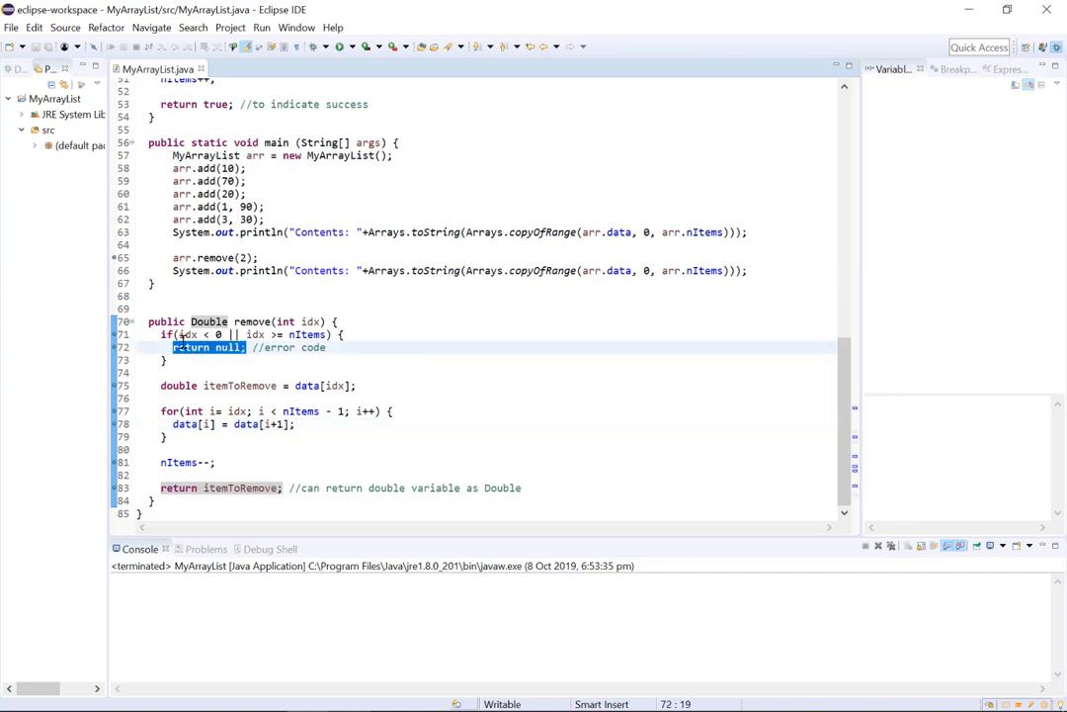
pyautogui.moveTo(234, 585)
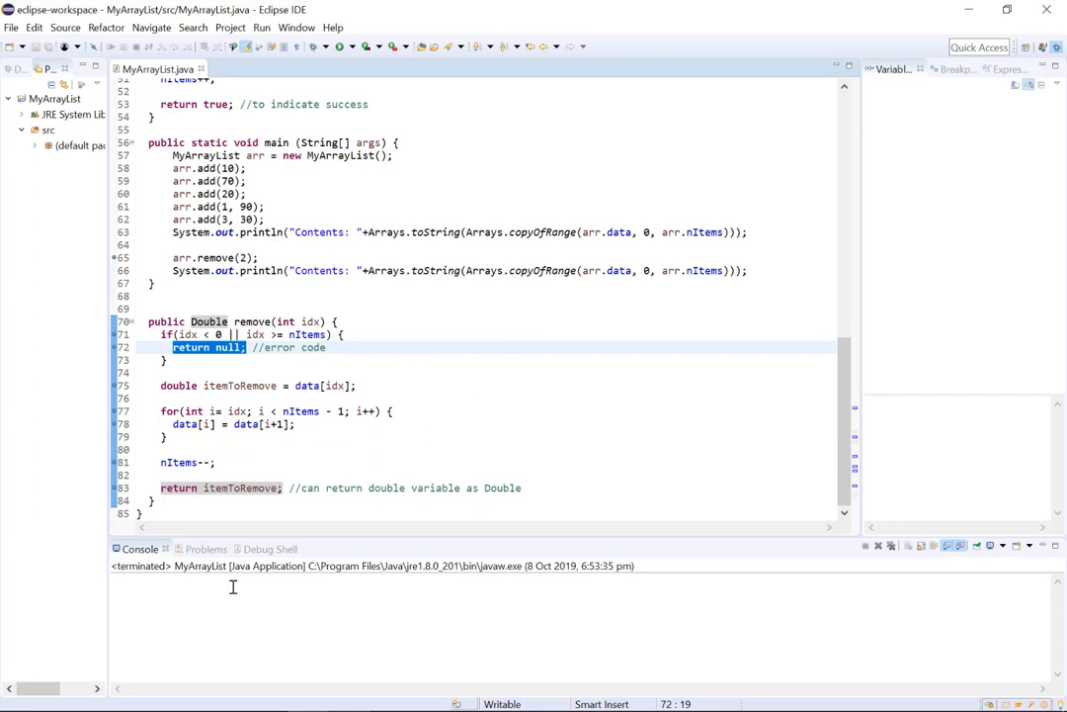
pyautogui.click(166, 437)
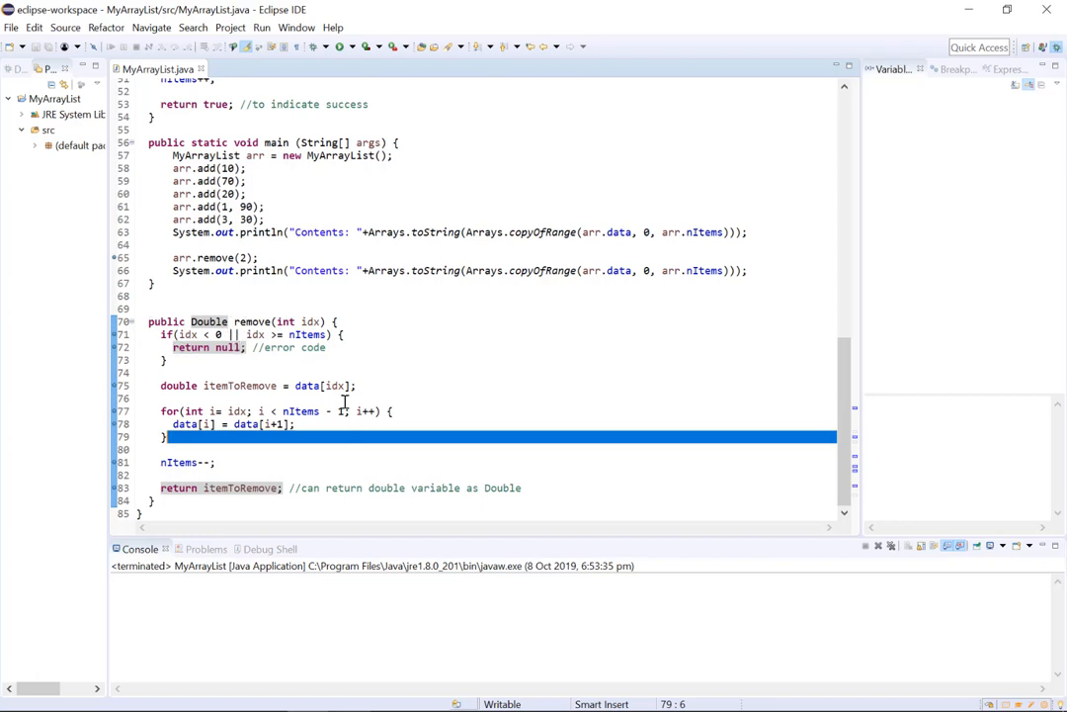
pyautogui.moveTo(415, 372)
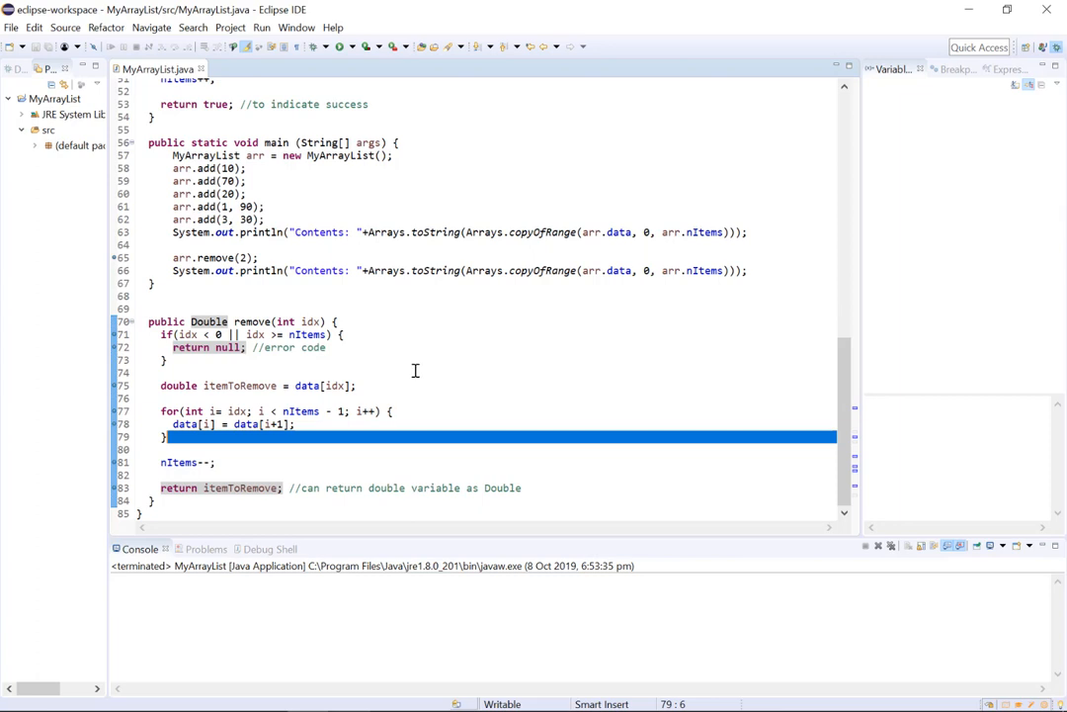
pyautogui.click(340, 334)
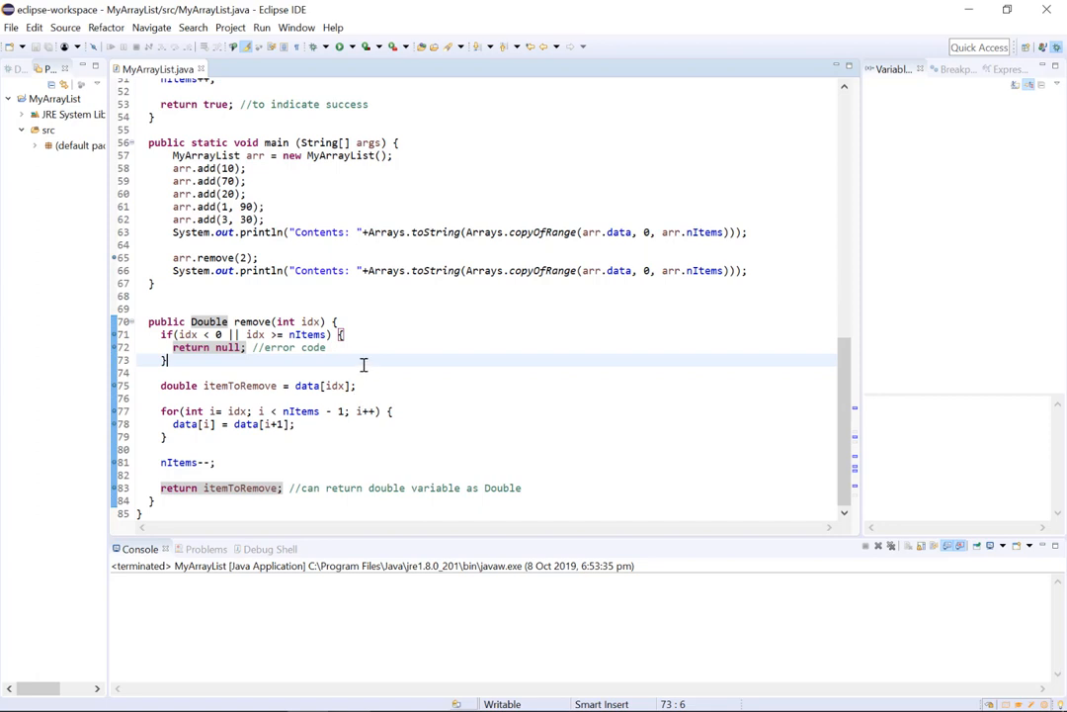
pyautogui.moveTo(293, 384)
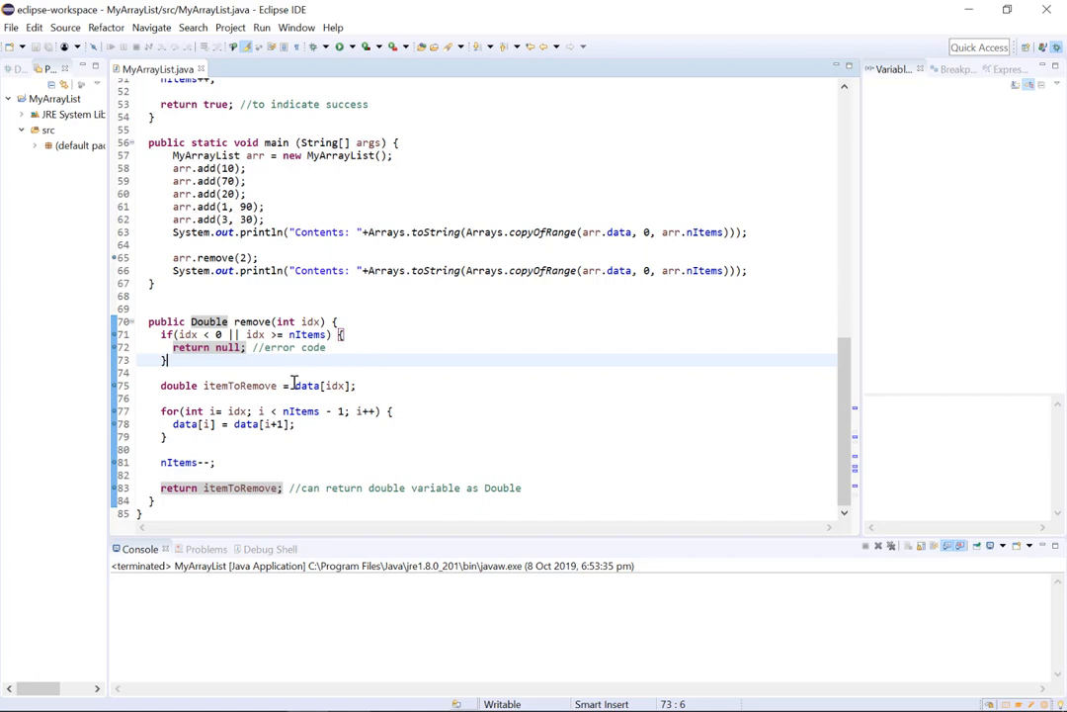
pyautogui.moveTo(400, 351)
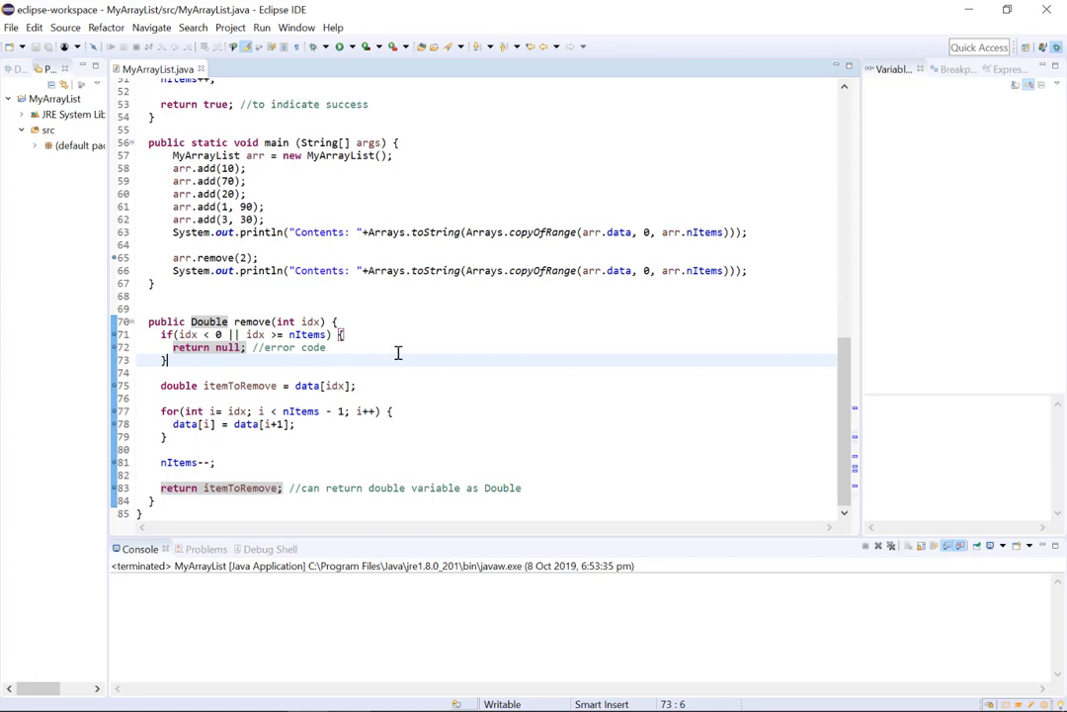
pyautogui.moveTo(293, 296)
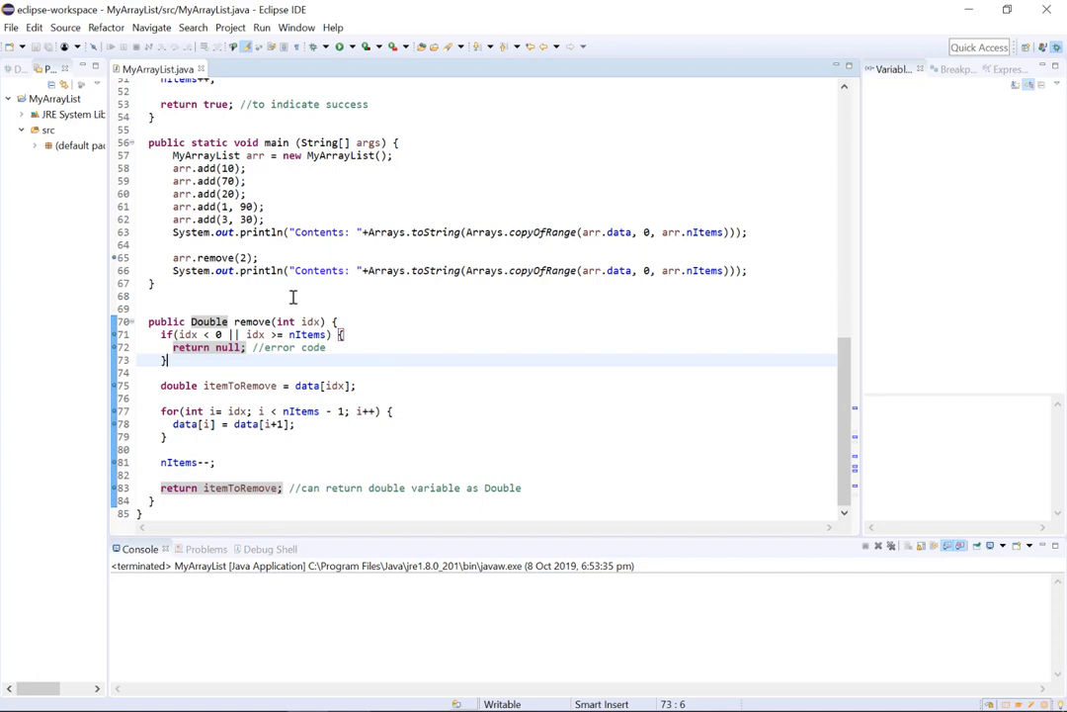
pyautogui.moveTo(180, 409)
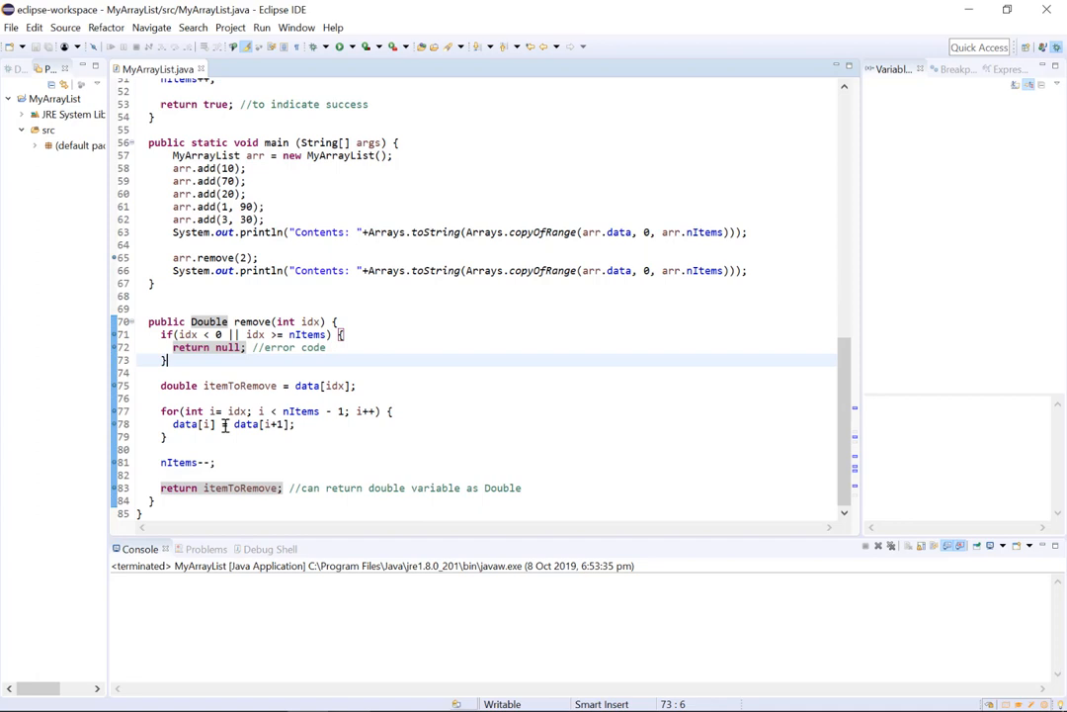
pyautogui.moveTo(320, 386)
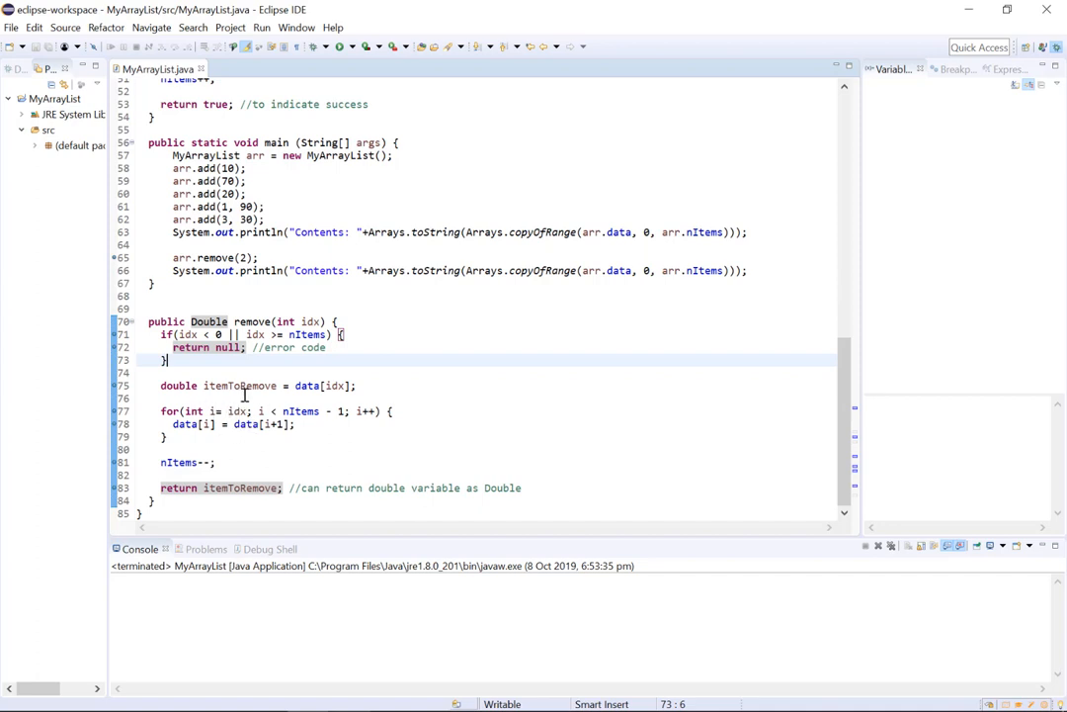
pyautogui.moveTo(249, 451)
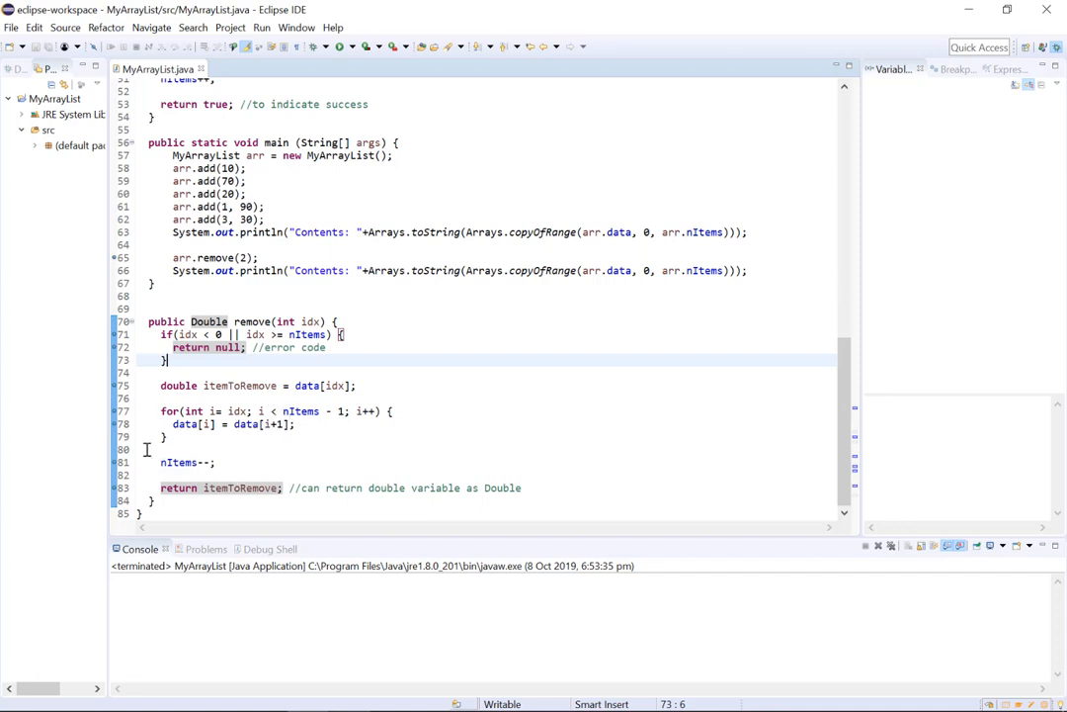
pyautogui.moveTo(239, 443)
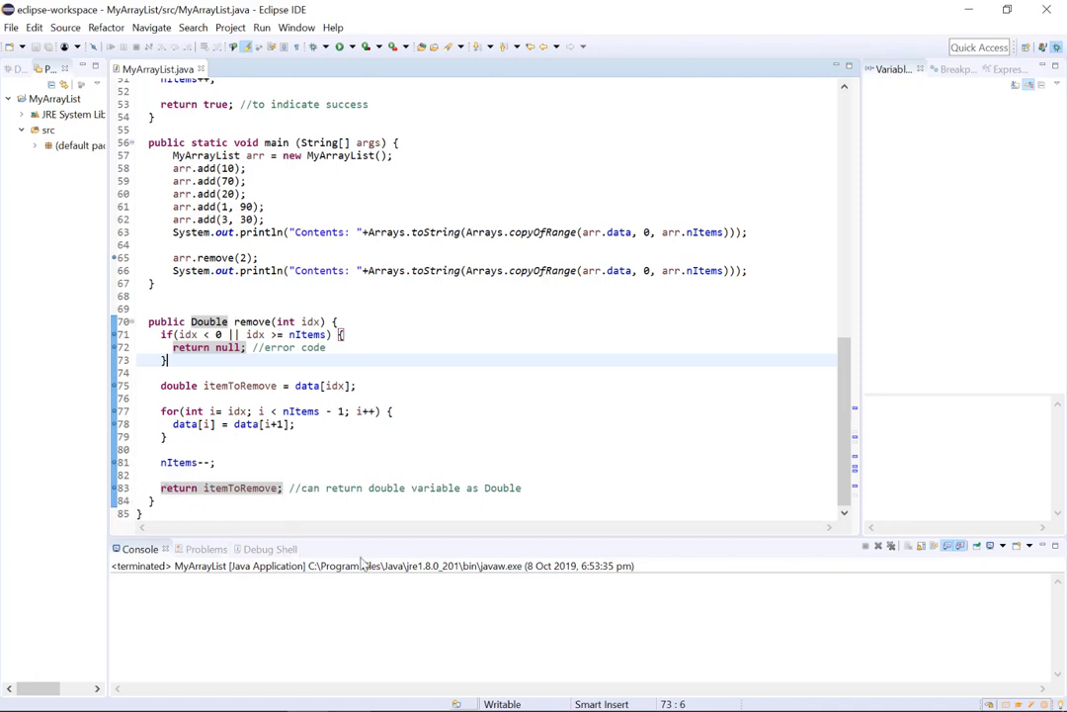
# - Launch the program in the debugger so it pauses at the arr.remove(2) breakpoint
pyautogui.click(158, 474)
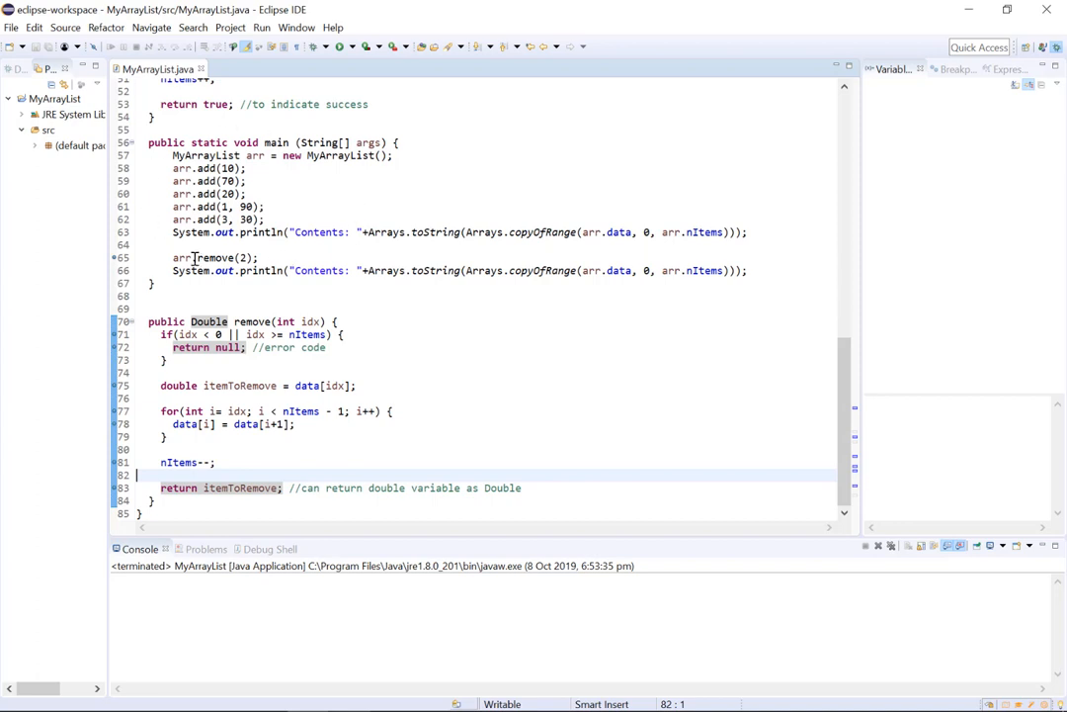
pyautogui.moveTo(504, 314)
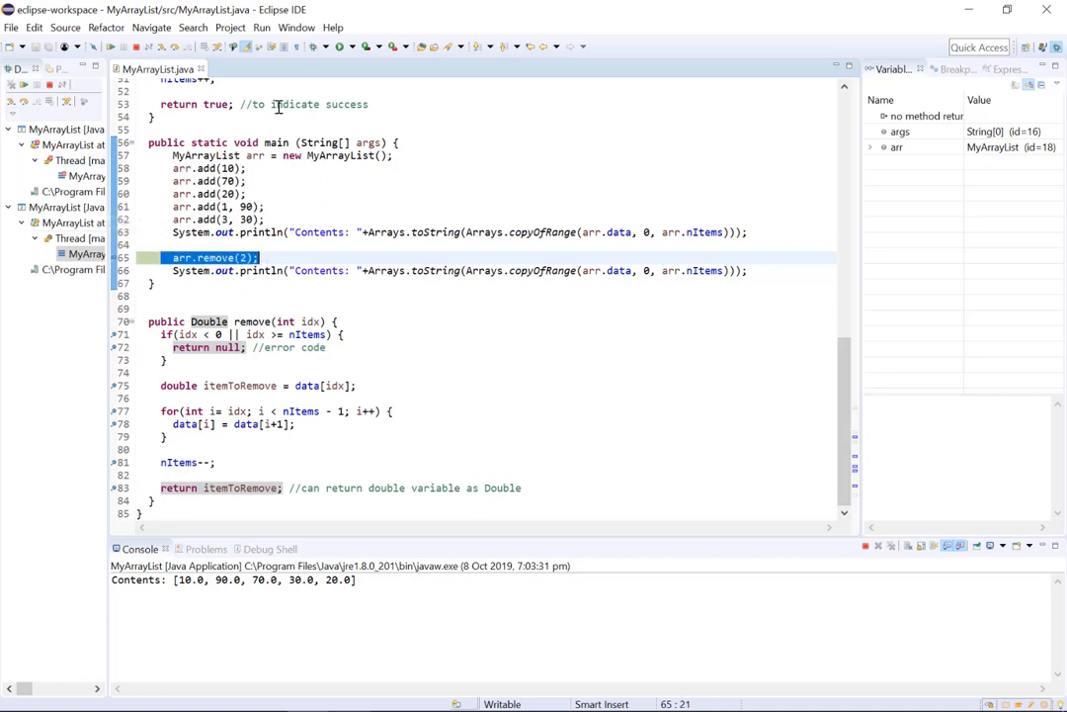
# - Expand arr and its data array in Variables to see 10, 90, 70, 30, 20 with nItems 5
pyautogui.click(898, 146)
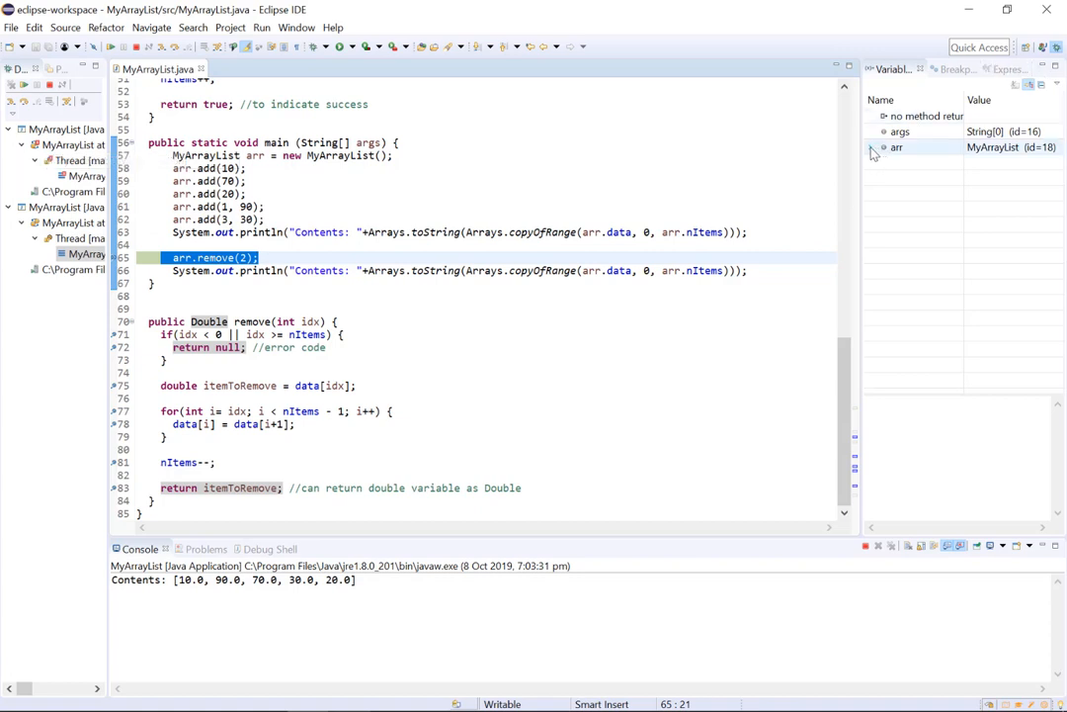
pyautogui.click(871, 146)
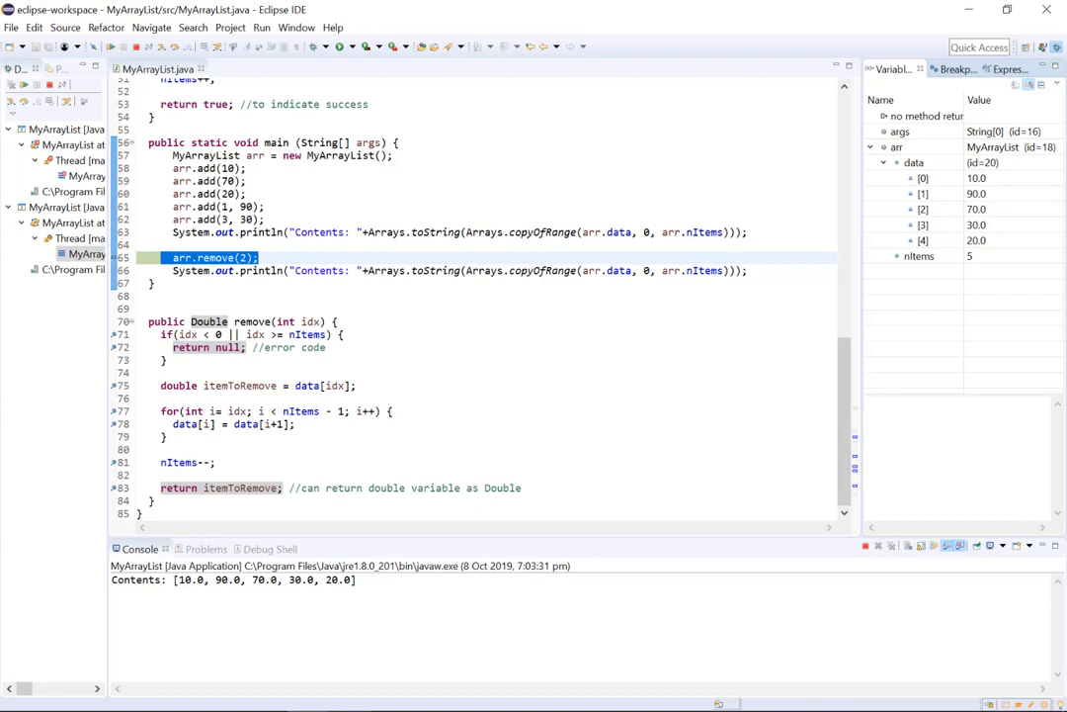
pyautogui.moveTo(585, 352)
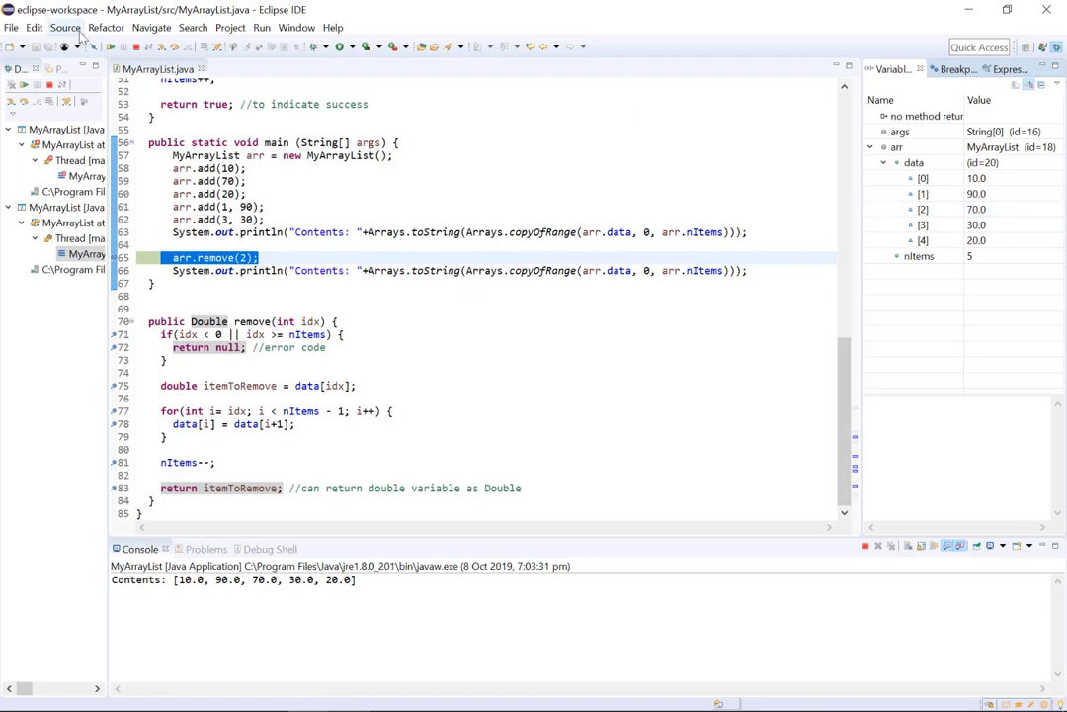
pyautogui.moveTo(110, 47)
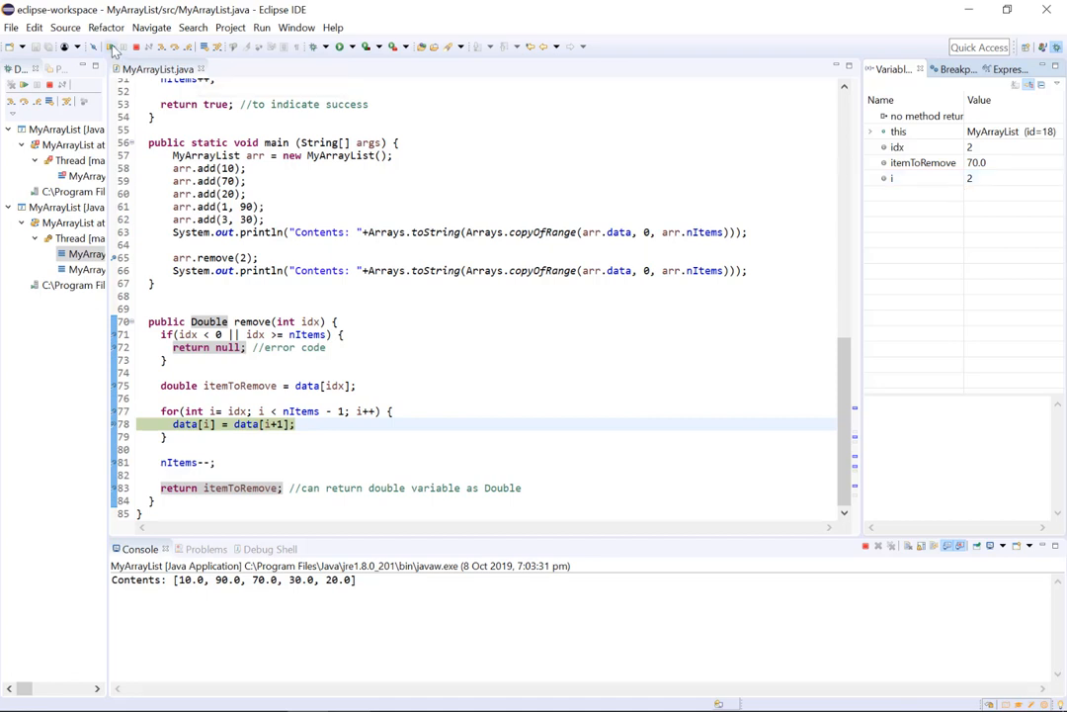
# - Step into the shift loop and expand this > data to watch the elements move left
pyautogui.click(276, 409)
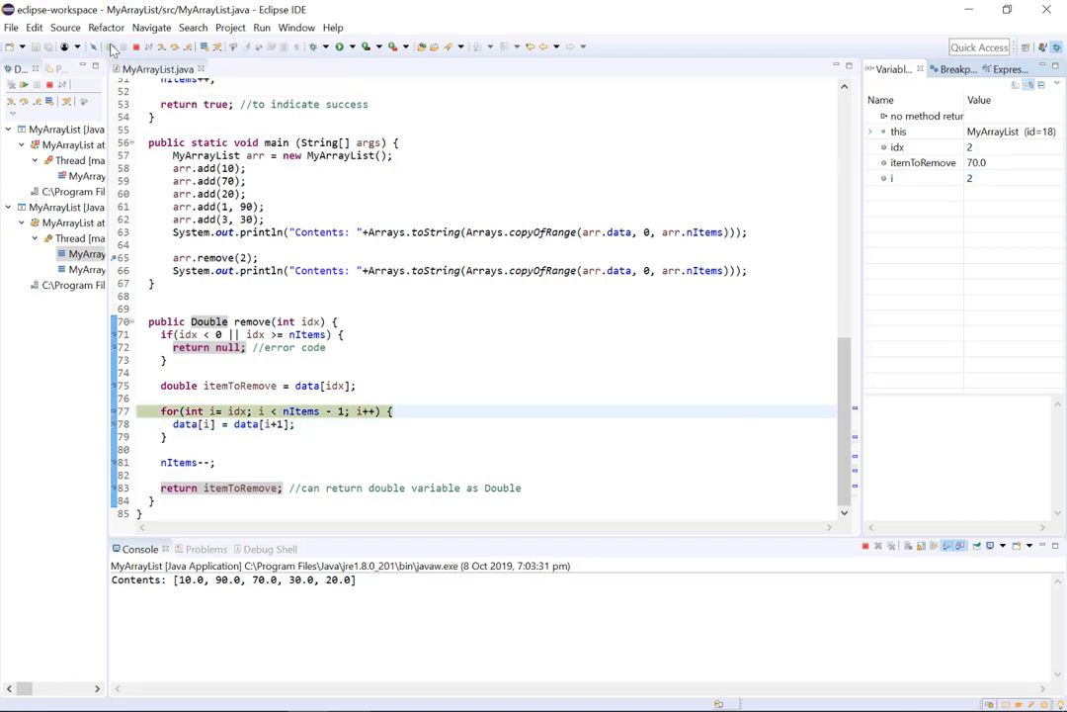
pyautogui.click(869, 131)
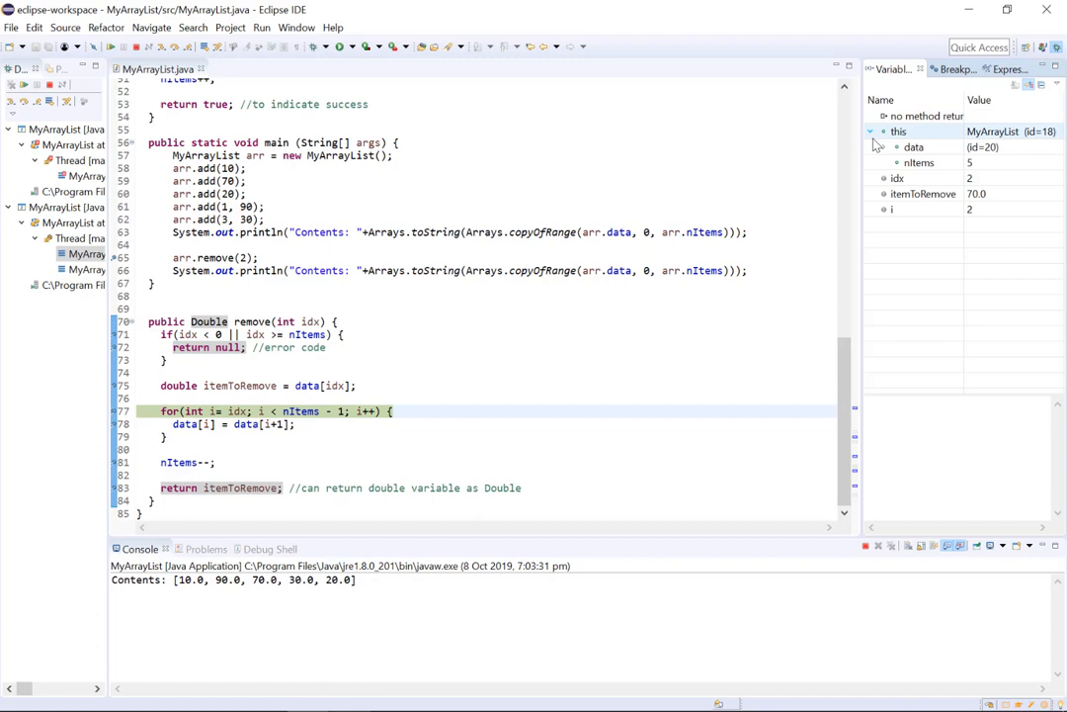
pyautogui.click(886, 147)
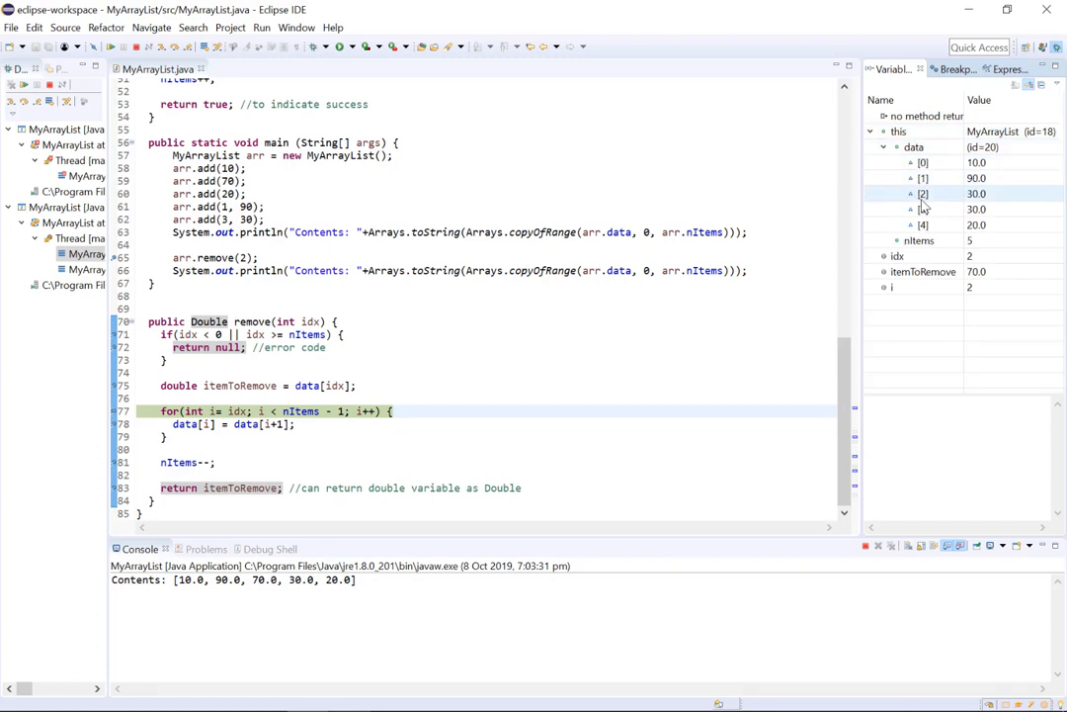
pyautogui.moveTo(944, 198)
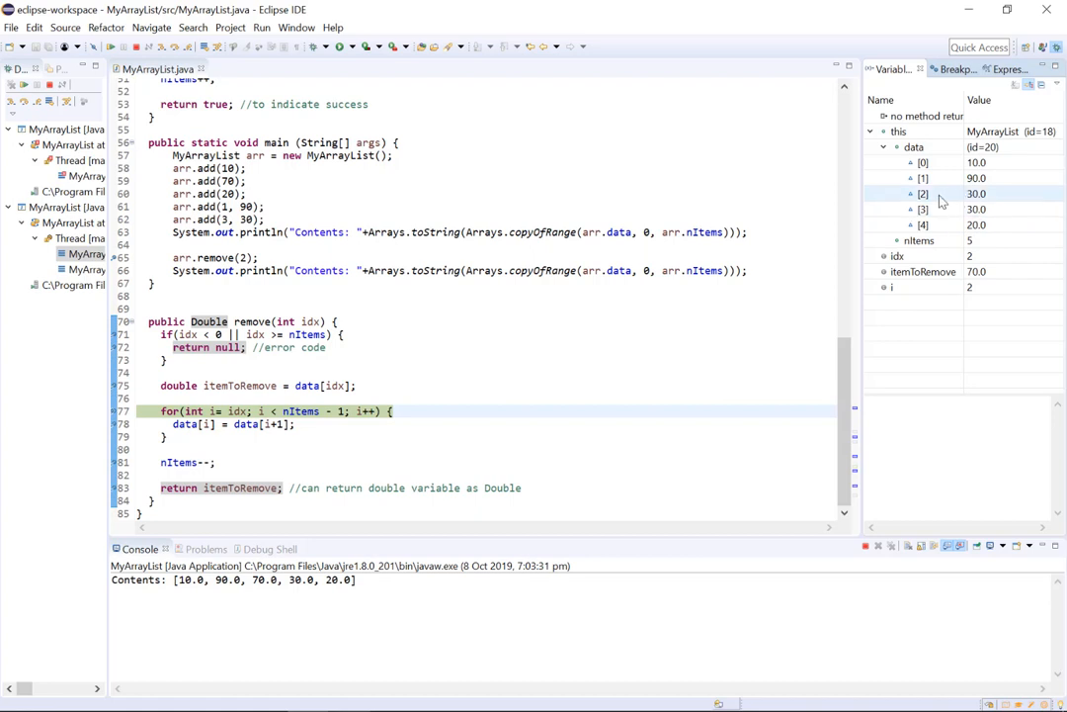
# - Inspect data[3] as it changes while stepping, until data holds 10.0, 90.0, 30.0, 20.0, 20.0
pyautogui.click(923, 210)
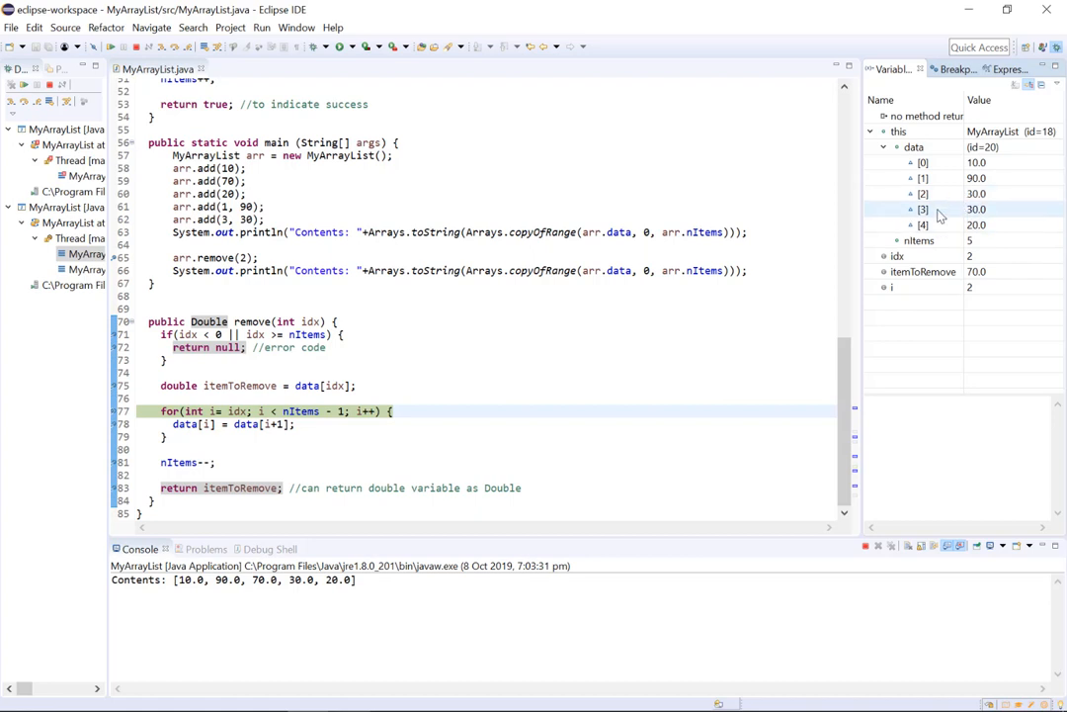
pyautogui.moveTo(637, 195)
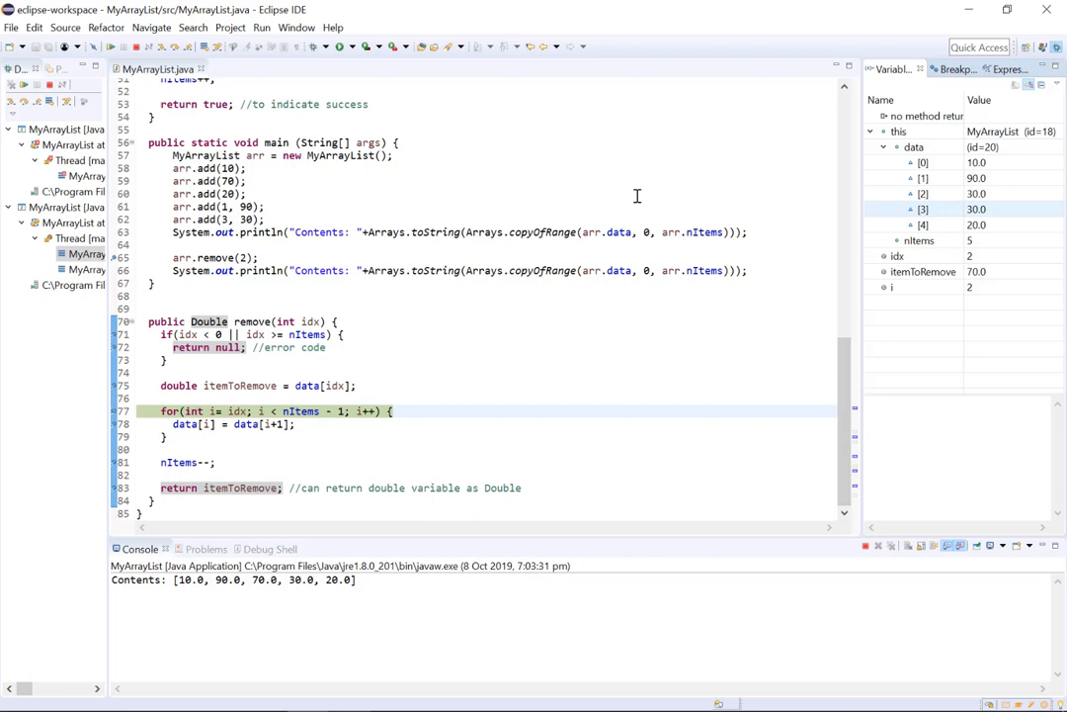
pyautogui.moveTo(110, 55)
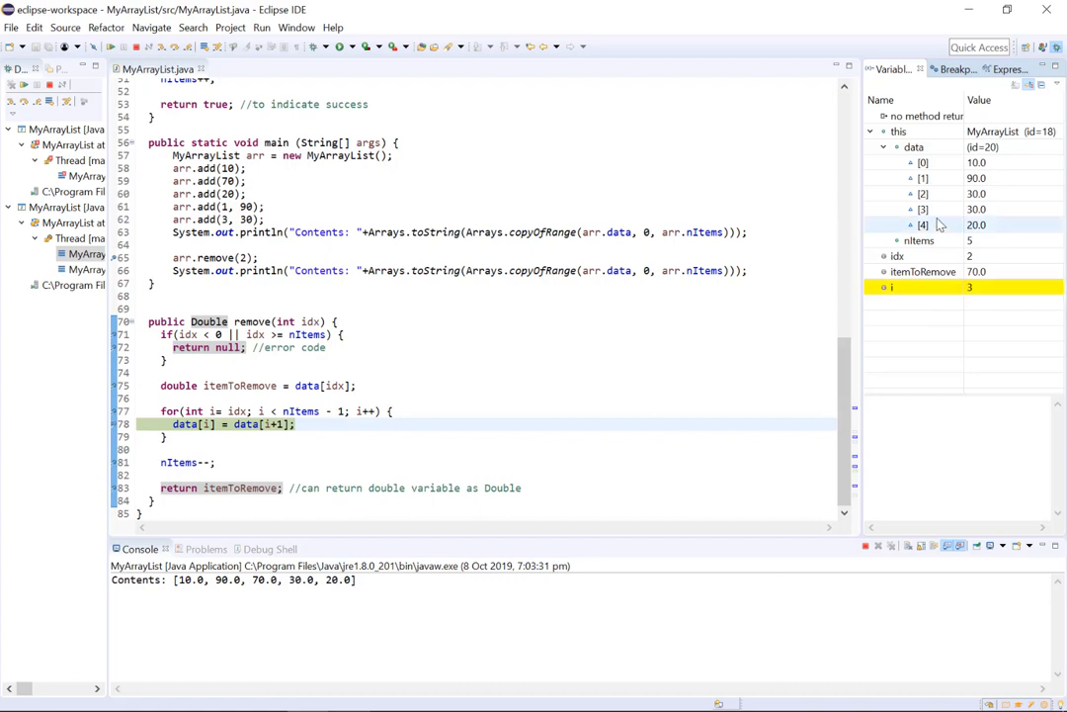
pyautogui.moveTo(953, 245)
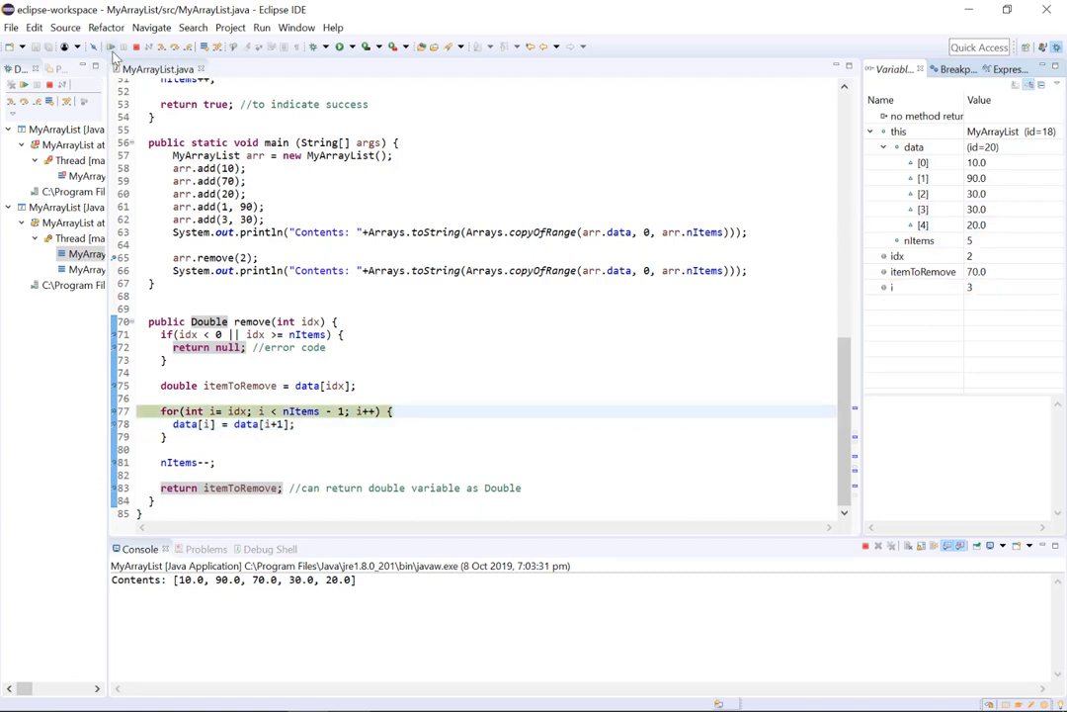
pyautogui.click(921, 210)
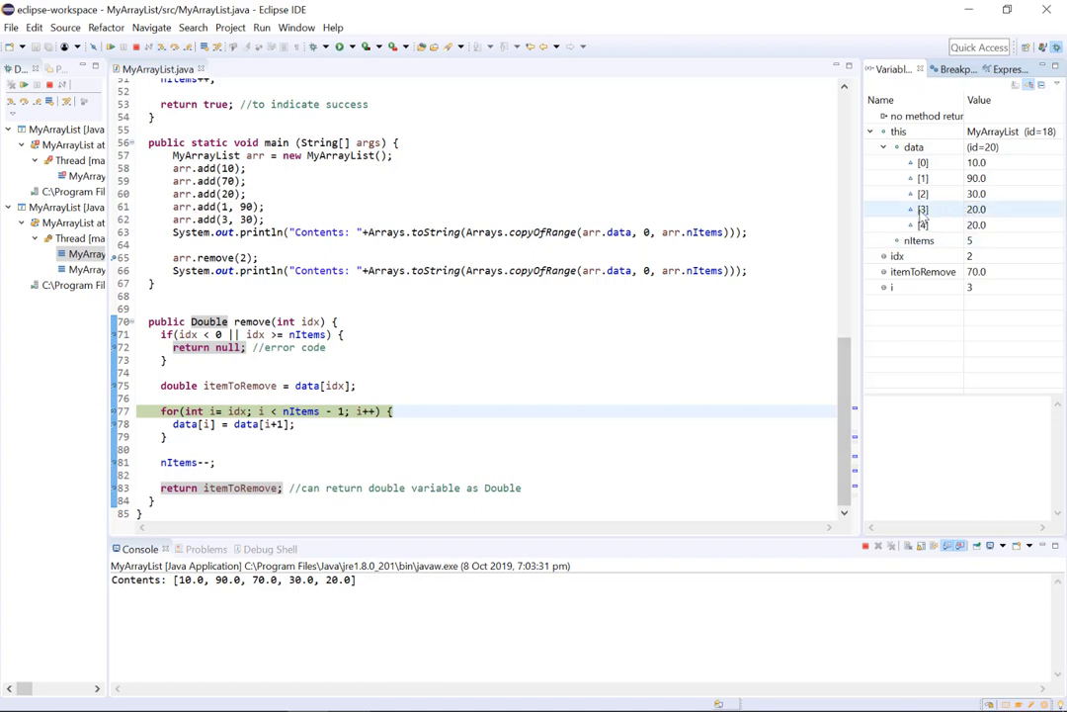
pyautogui.click(925, 209)
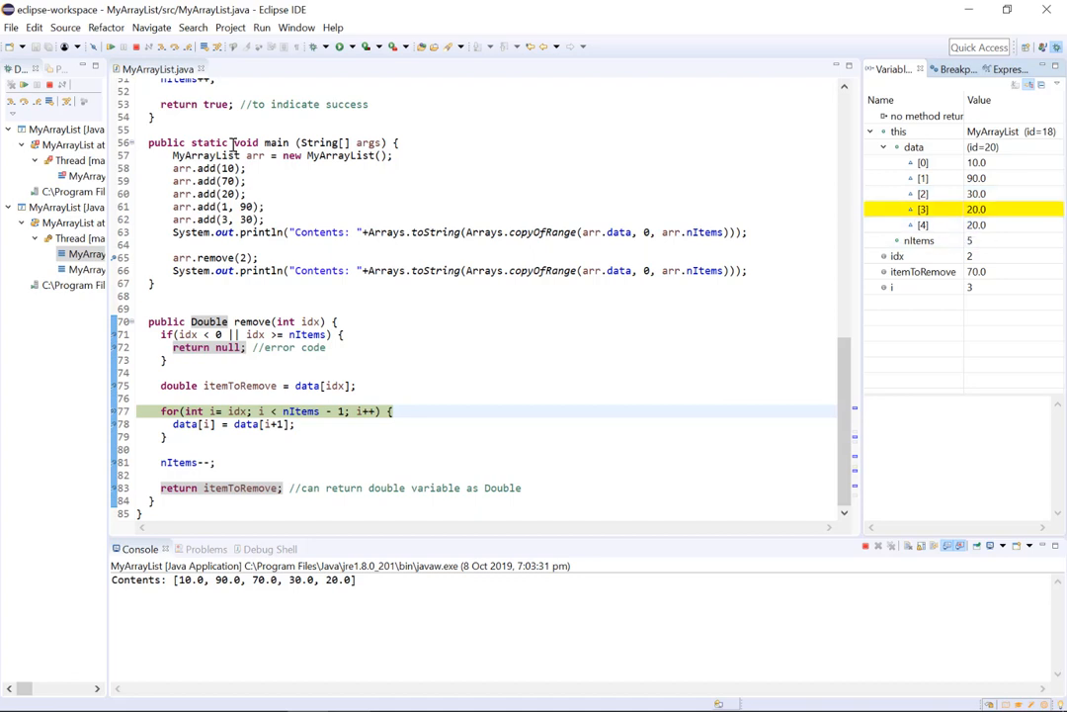
pyautogui.moveTo(110, 46)
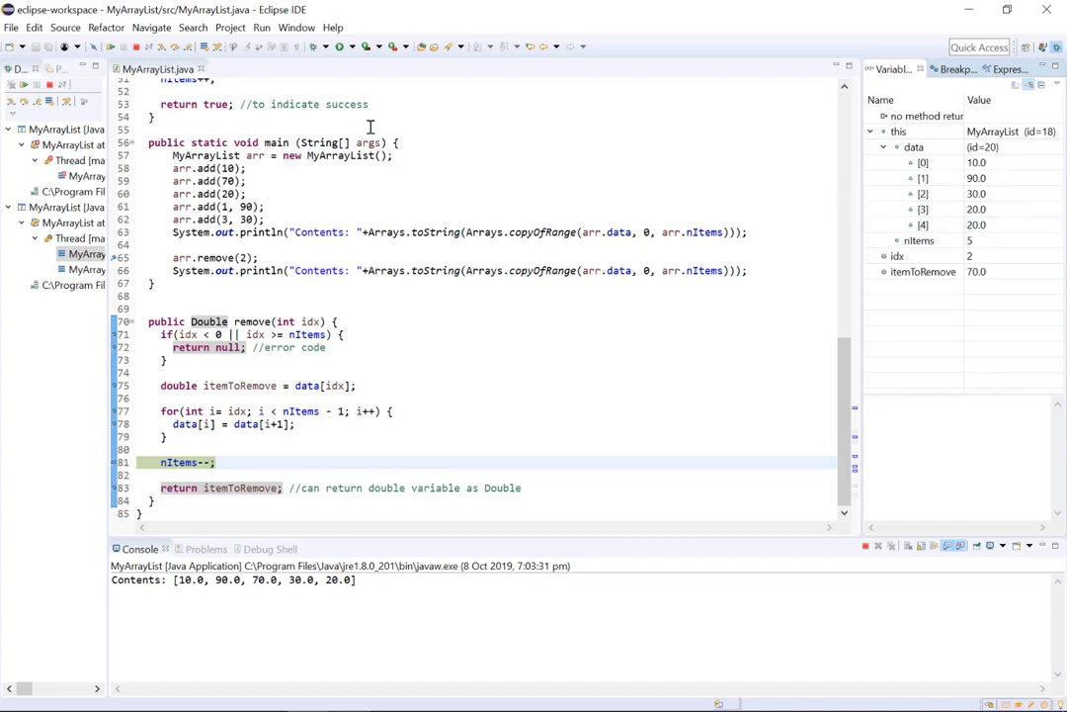
# - Execute nItems-- and resume so the console prints [10.0, 90.0, 30.0, 20.0]
pyautogui.click(109, 48)
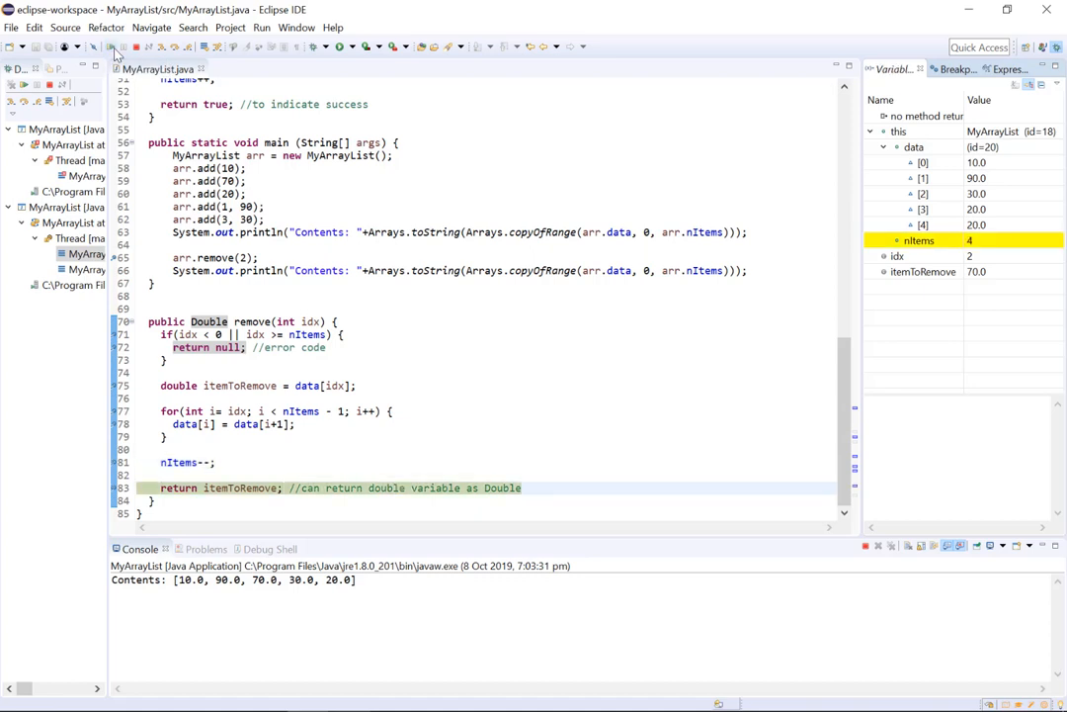
pyautogui.click(35, 222)
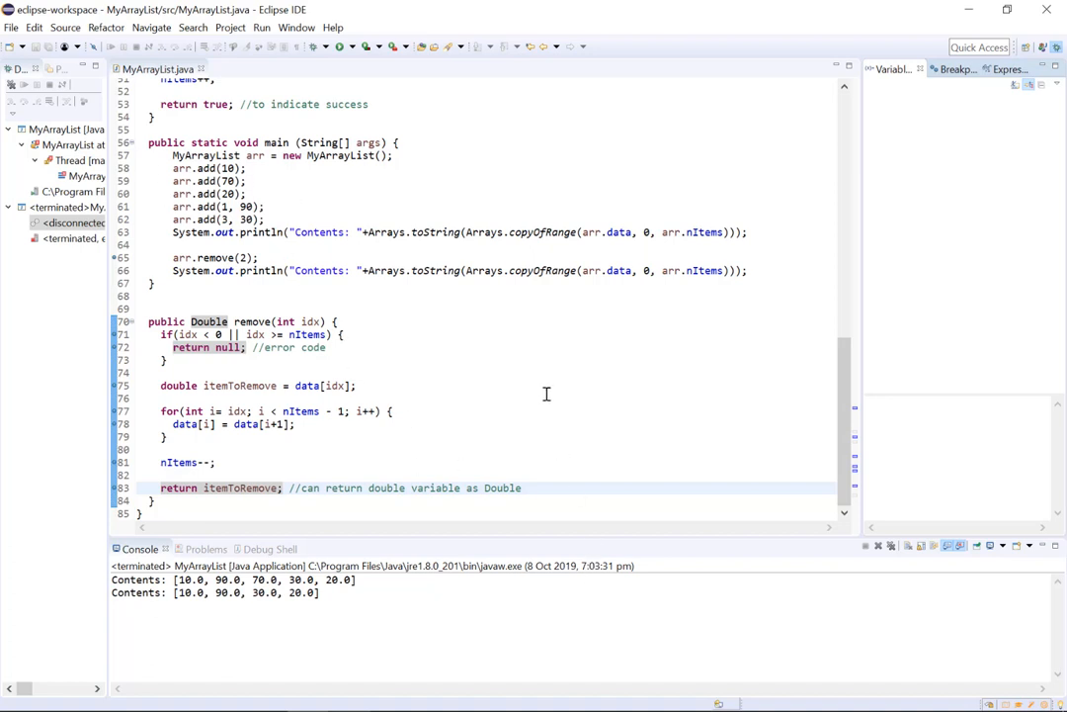
pyautogui.moveTo(566, 369)
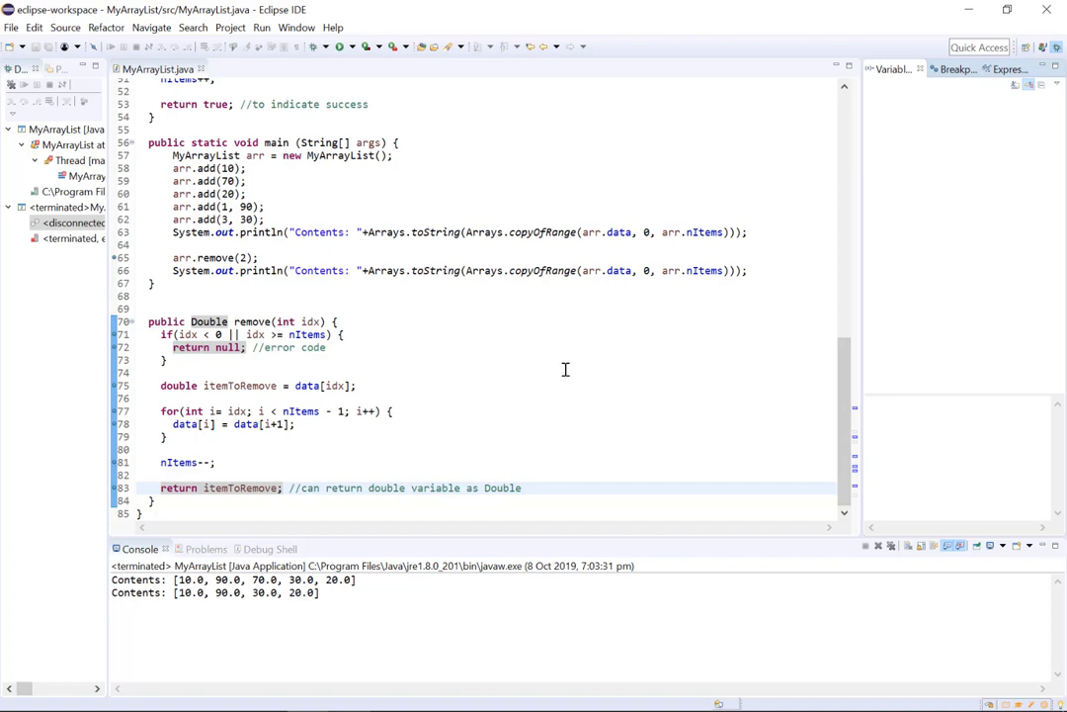
pyautogui.moveTo(482, 399)
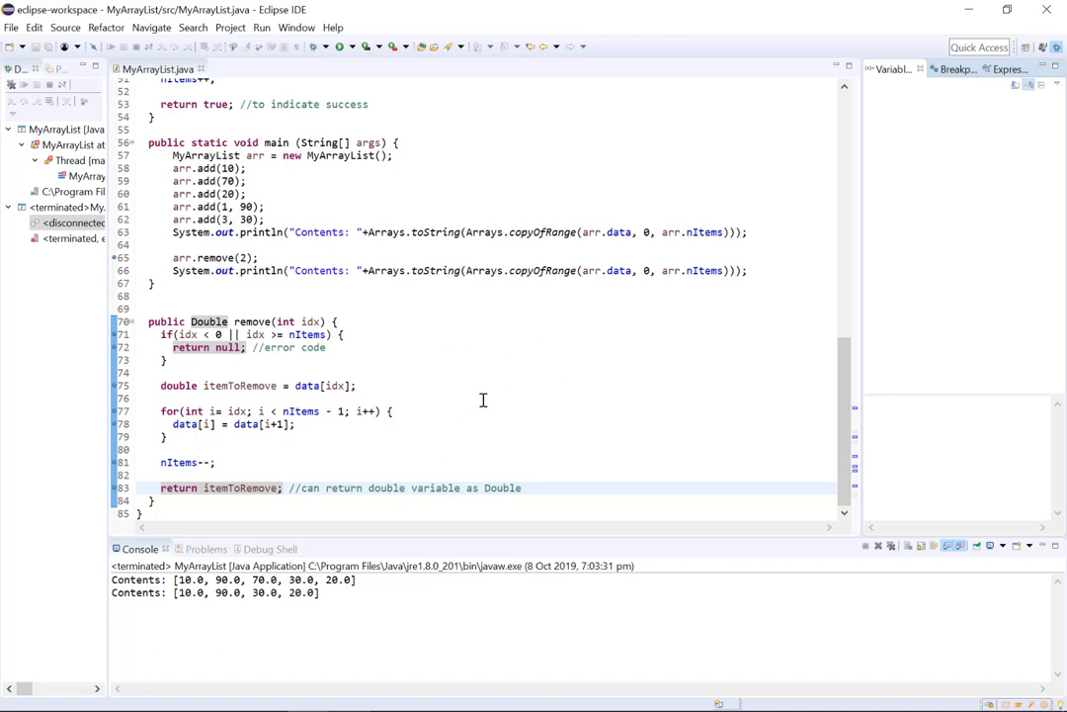
pyautogui.moveTo(577, 620)
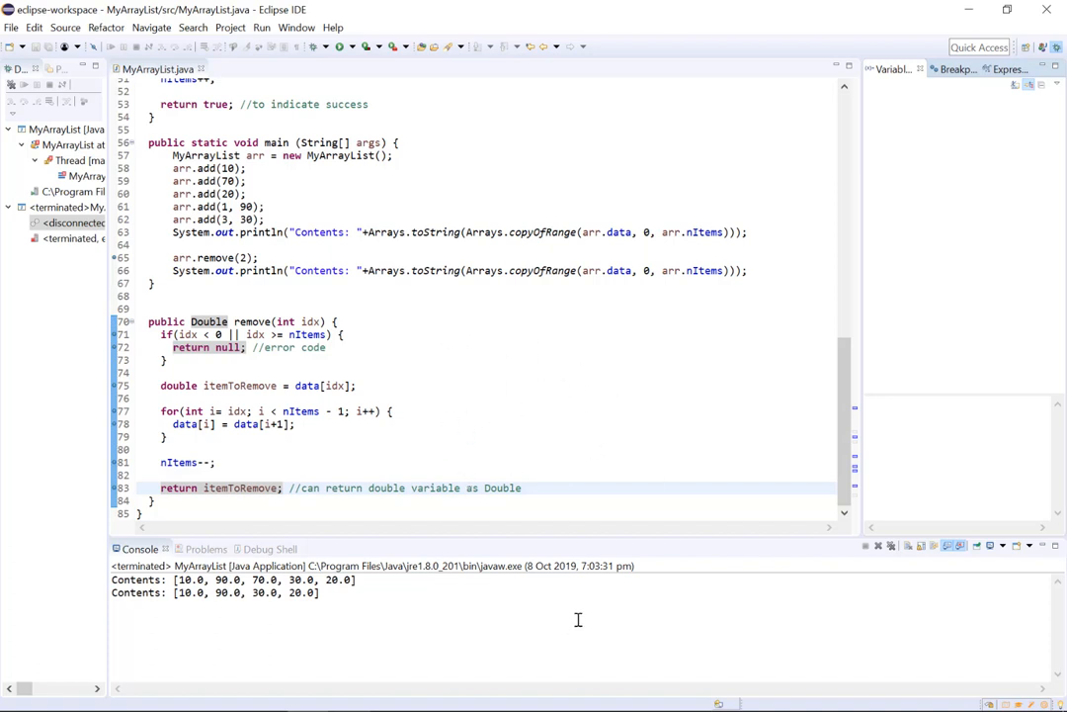